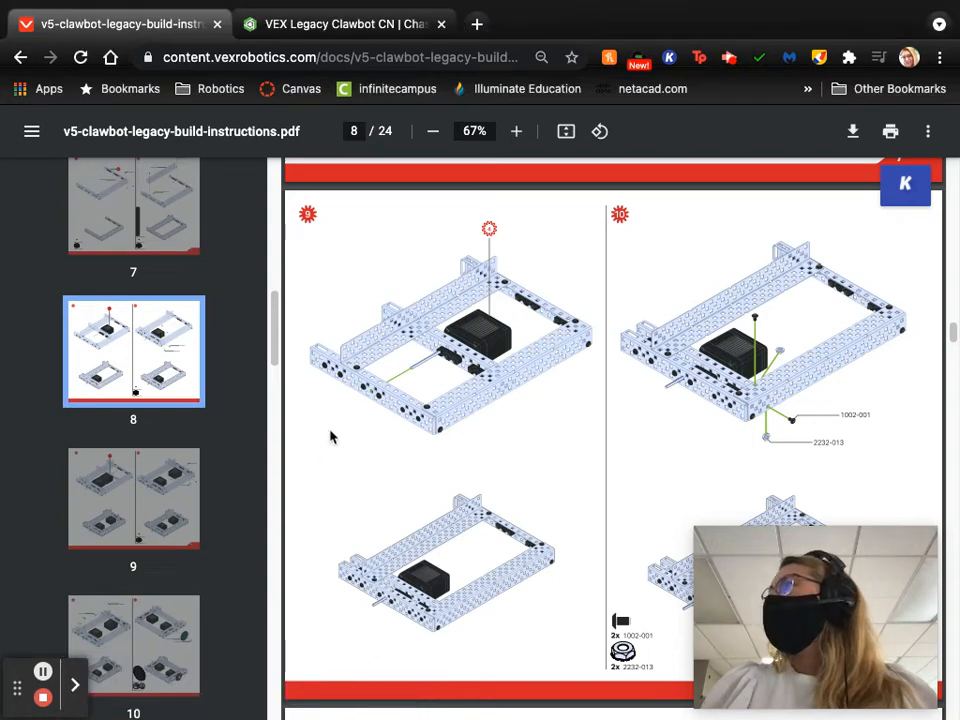
{"action": "mouse_move", "coordinate": [362, 415]}
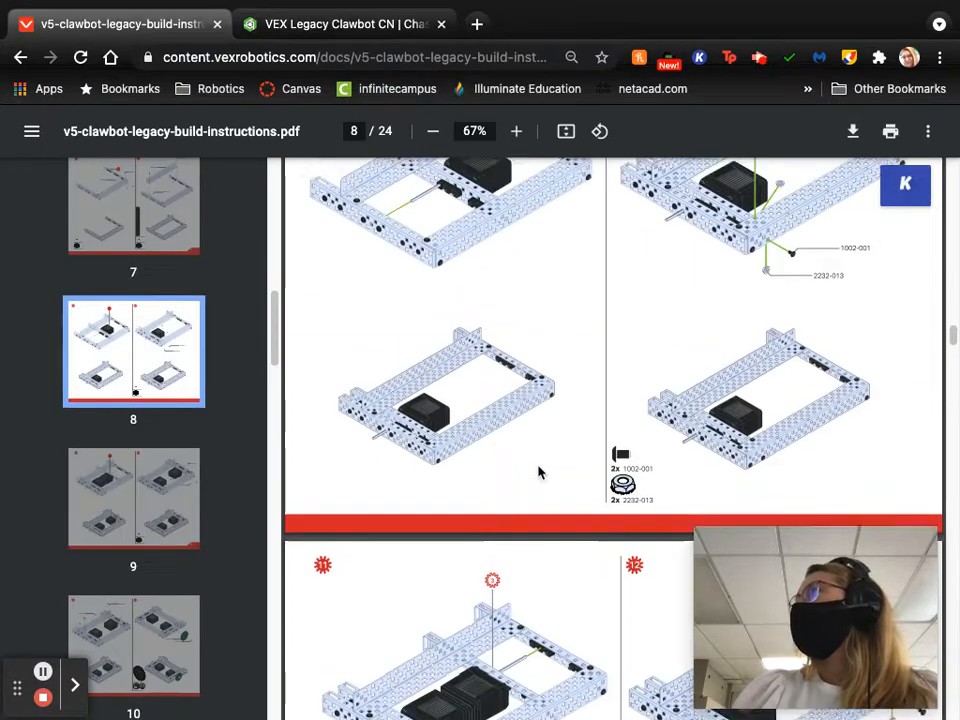
- Open the Chassis Motors assembly to inspect it, then return to the Chassis assembly
{"action": "scroll", "scroll_direction": "down", "scroll_amount": 3}
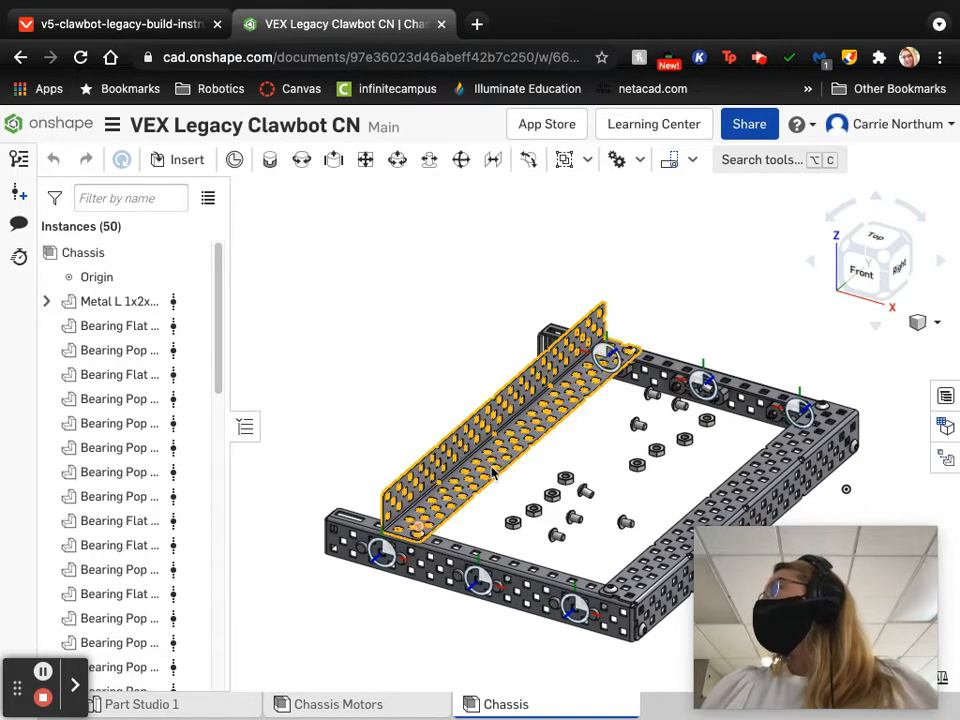
{"action": "left_click", "coordinate": [605, 440]}
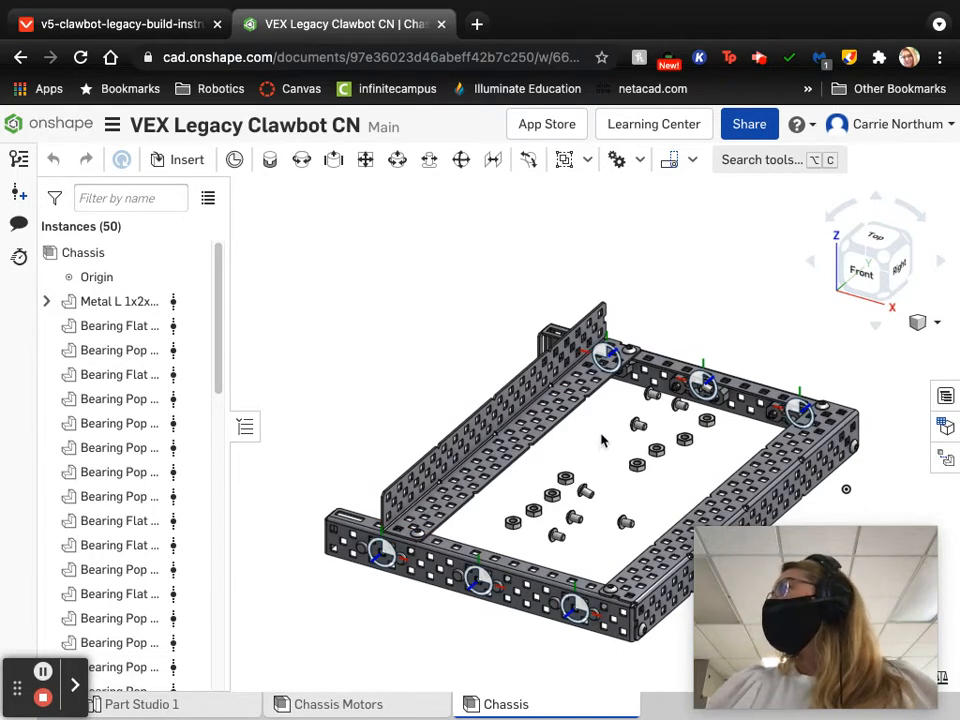
{"action": "left_click", "coordinate": [700, 385]}
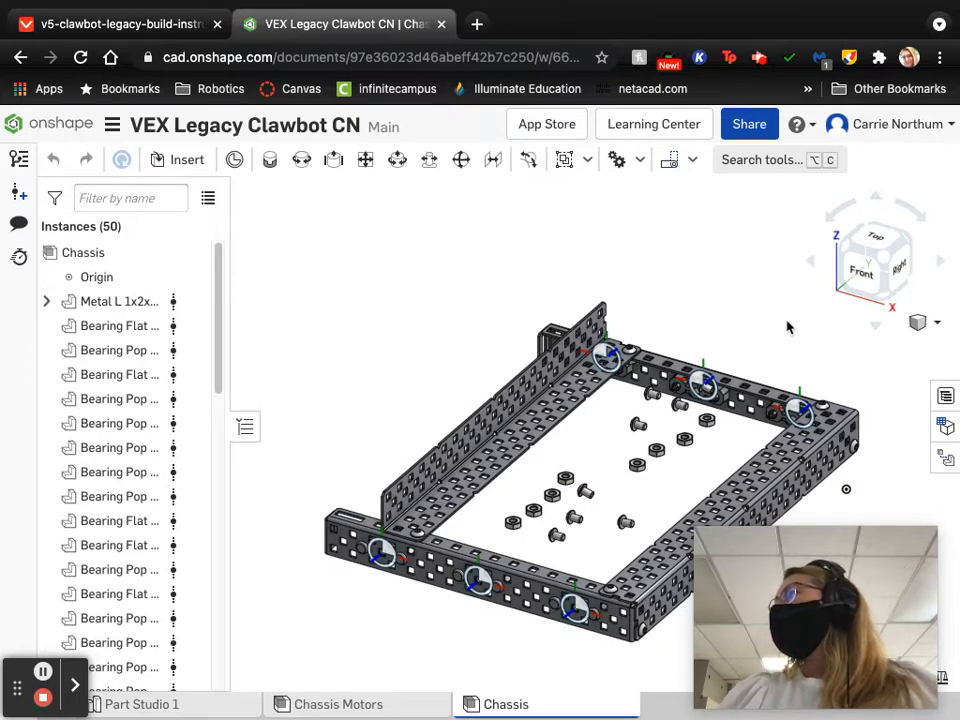
{"action": "mouse_move", "coordinate": [360, 263]}
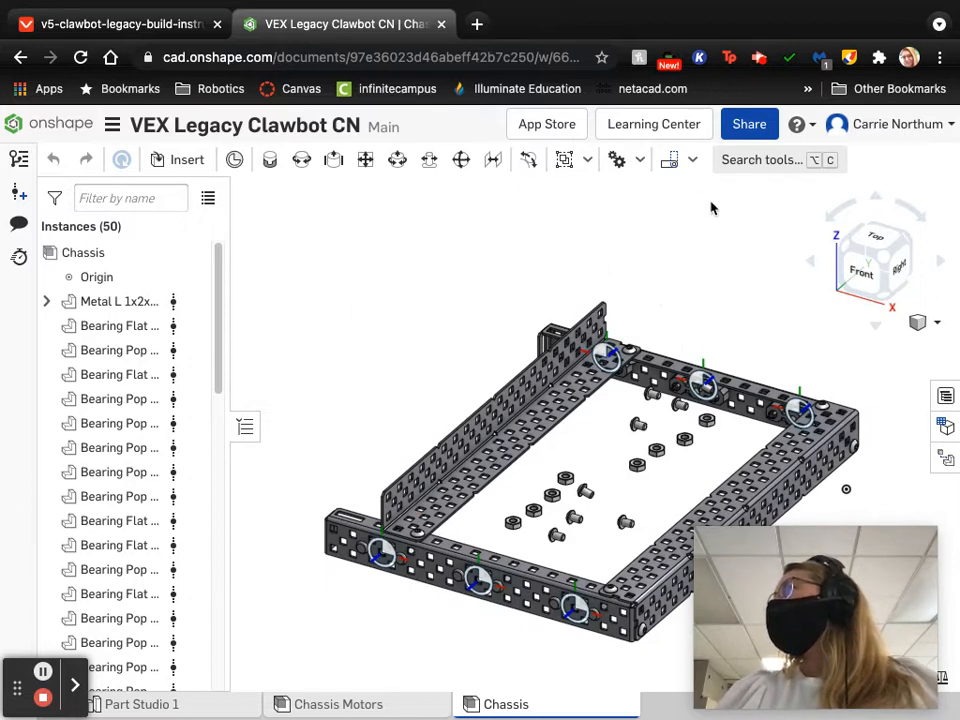
{"action": "left_click", "coordinate": [338, 704]}
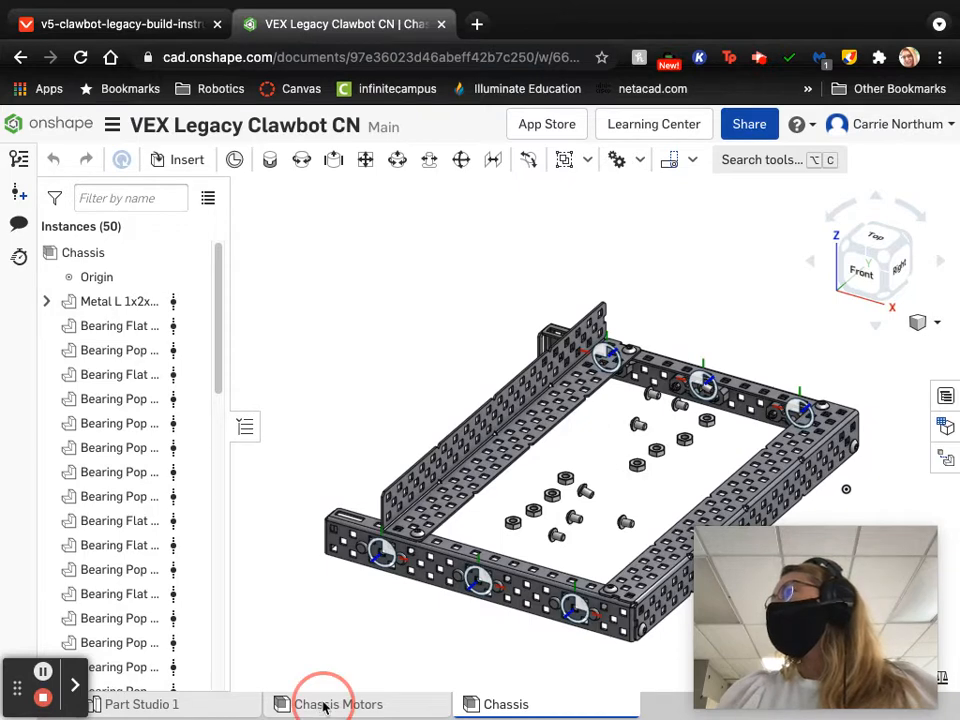
{"action": "left_click", "coordinate": [338, 704]}
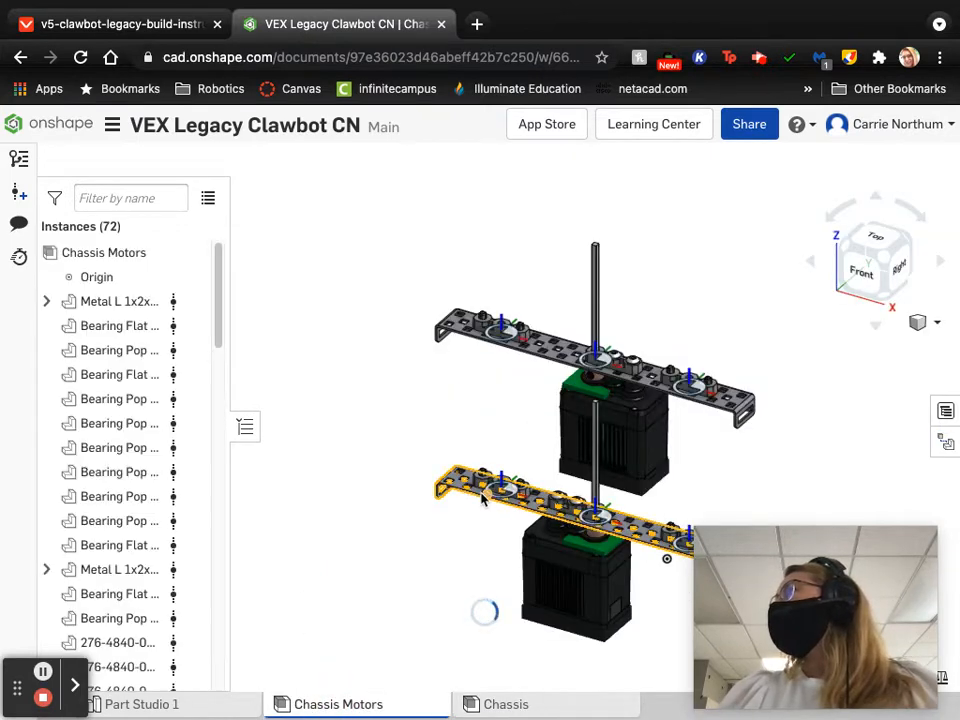
{"action": "left_click", "coordinate": [505, 704]}
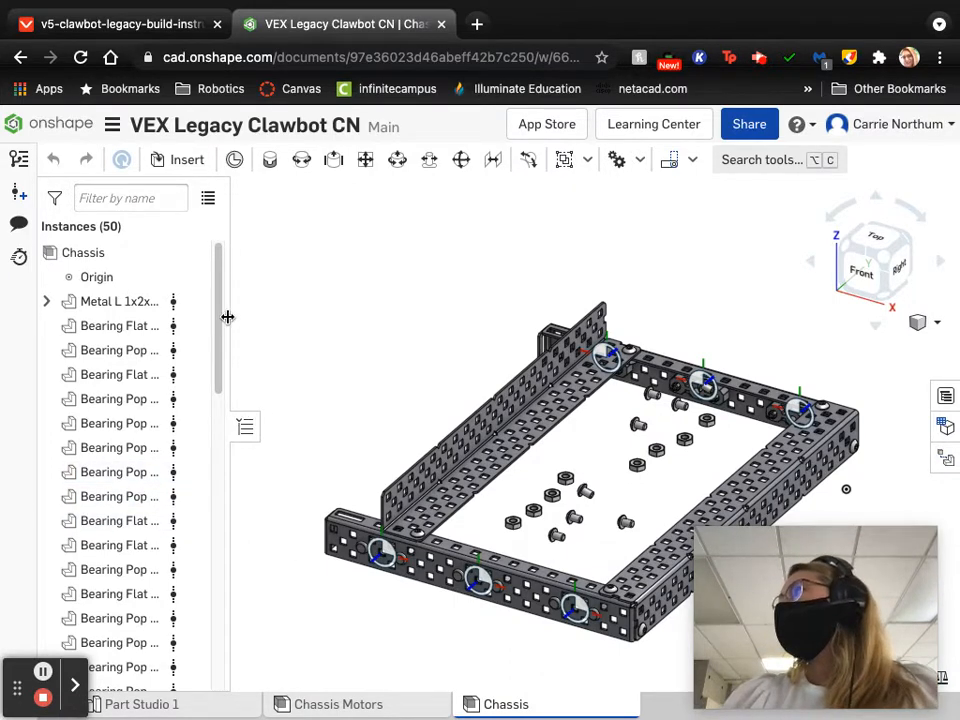
{"action": "mouse_move", "coordinate": [186, 159]}
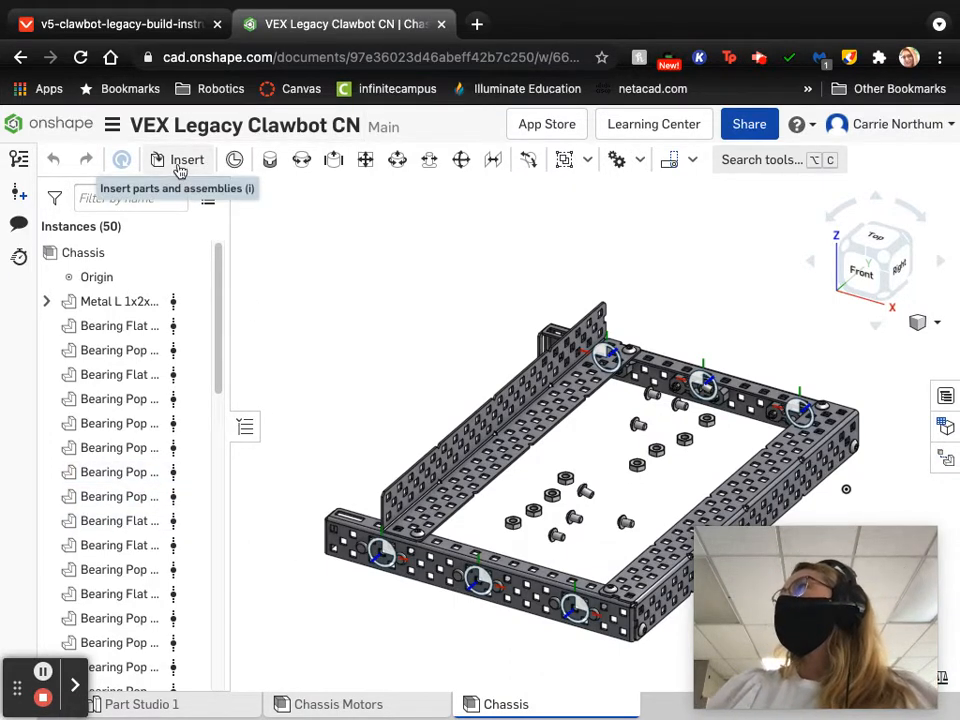
- Insert the Chassis Motors assembly from this document's Assemblies beside the frame
{"action": "left_click", "coordinate": [187, 160]}
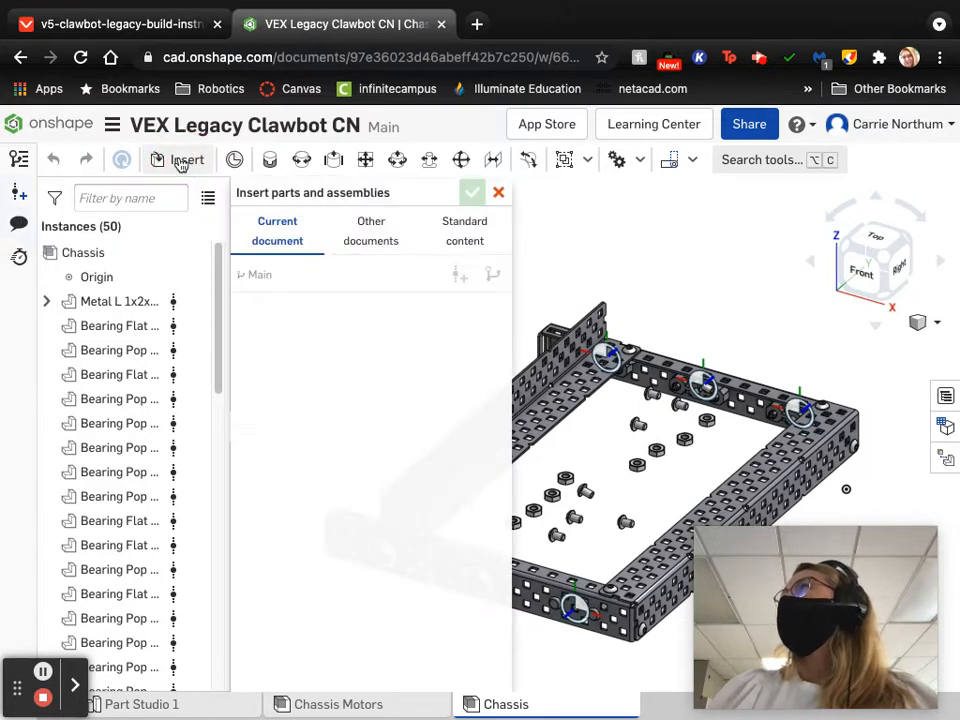
{"action": "left_click", "coordinate": [277, 231]}
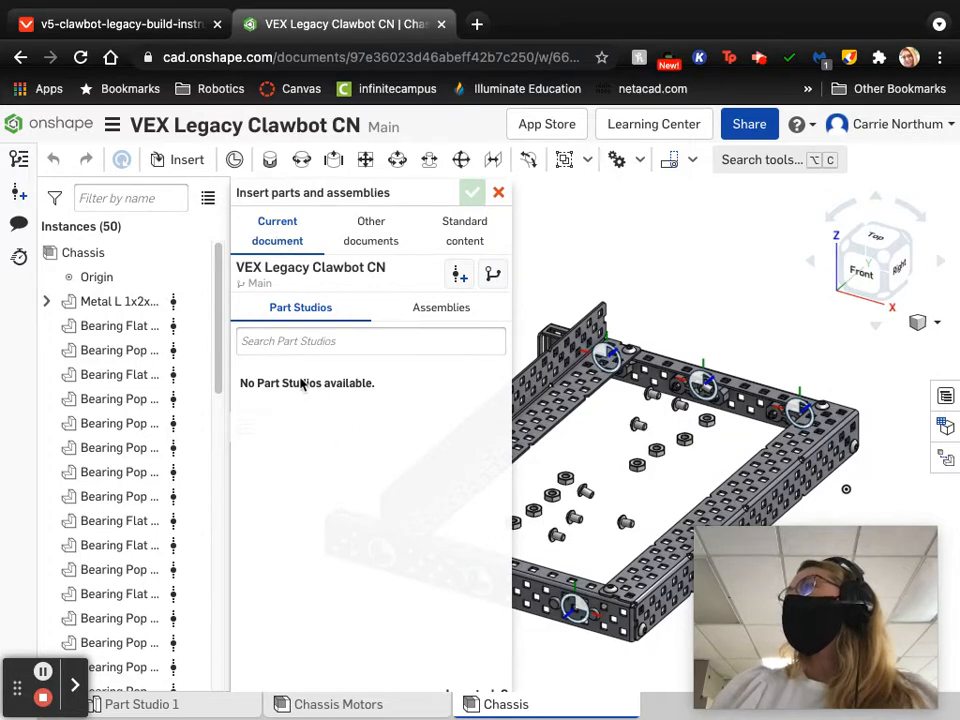
{"action": "left_click", "coordinate": [441, 307]}
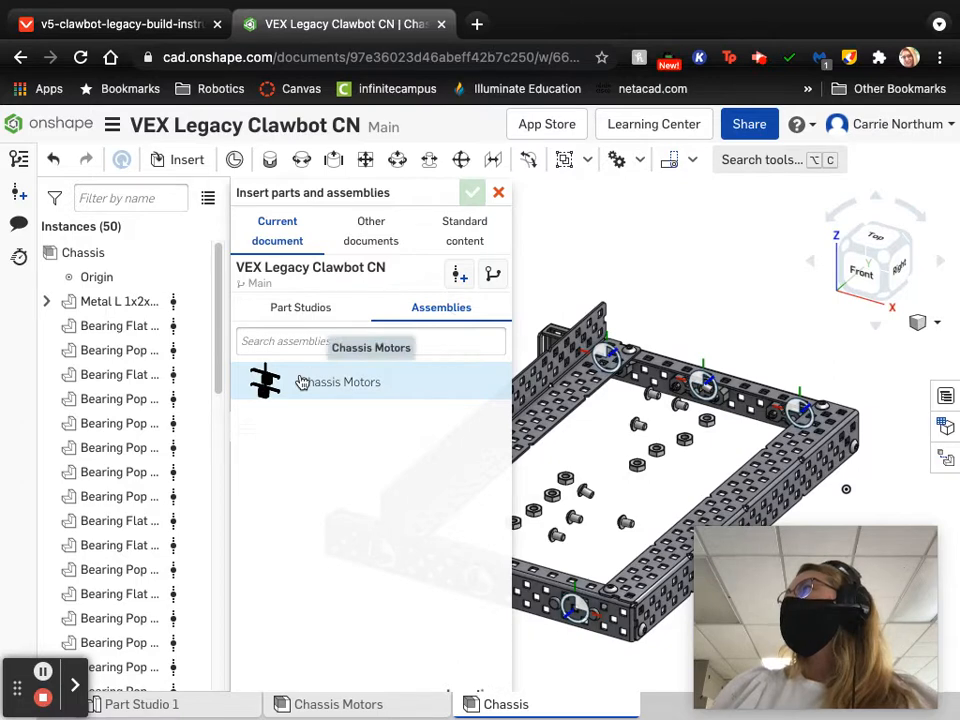
{"action": "left_click", "coordinate": [340, 382]}
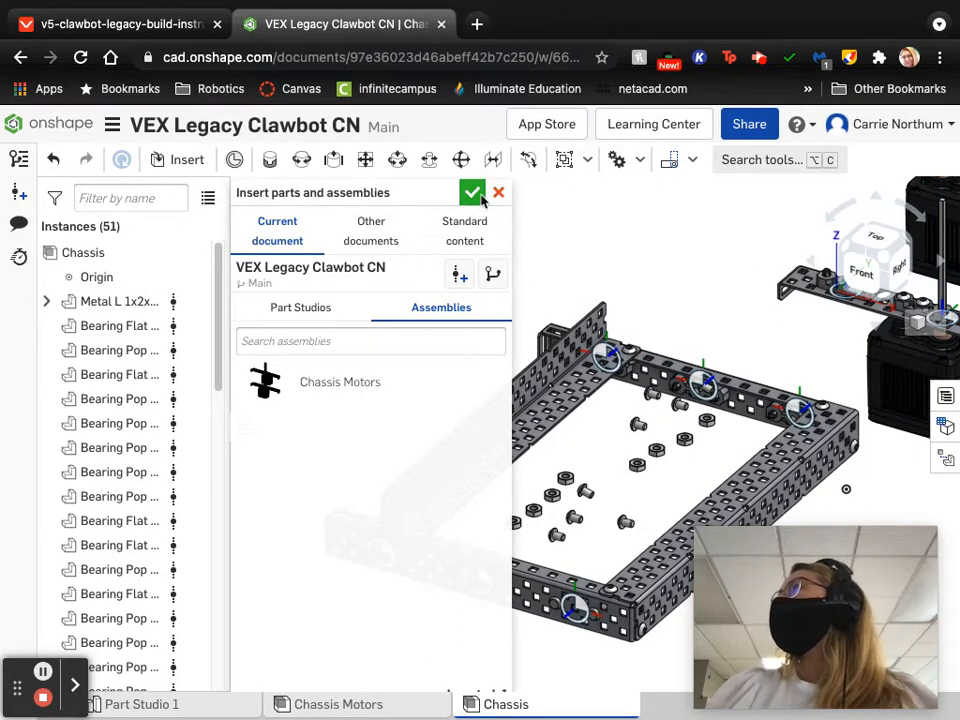
{"action": "left_click", "coordinate": [472, 192]}
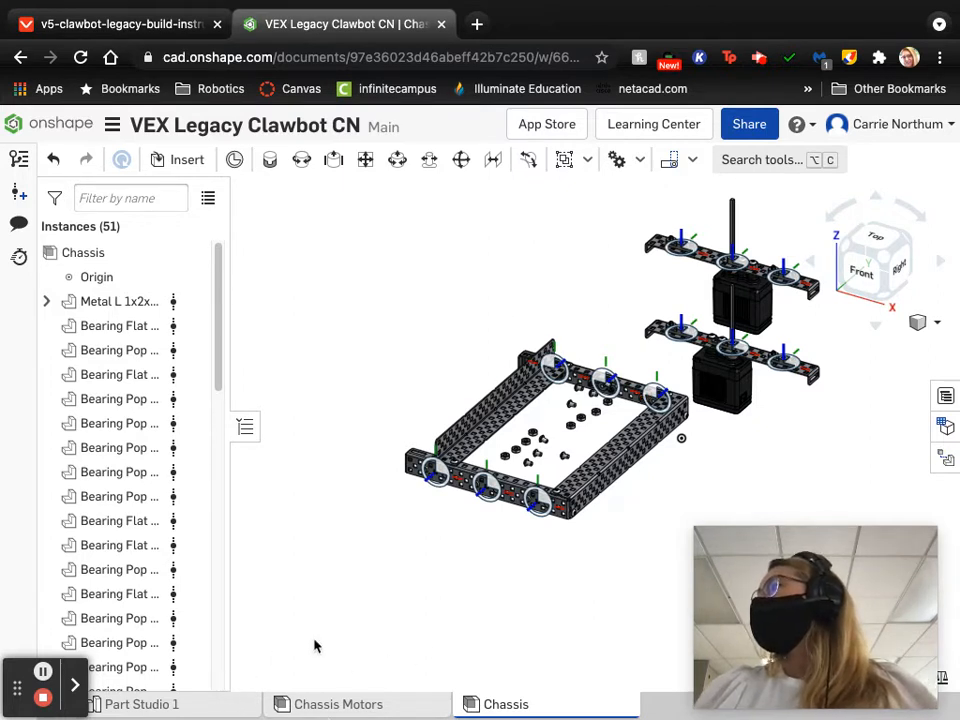
{"action": "mouse_move", "coordinate": [370, 390]}
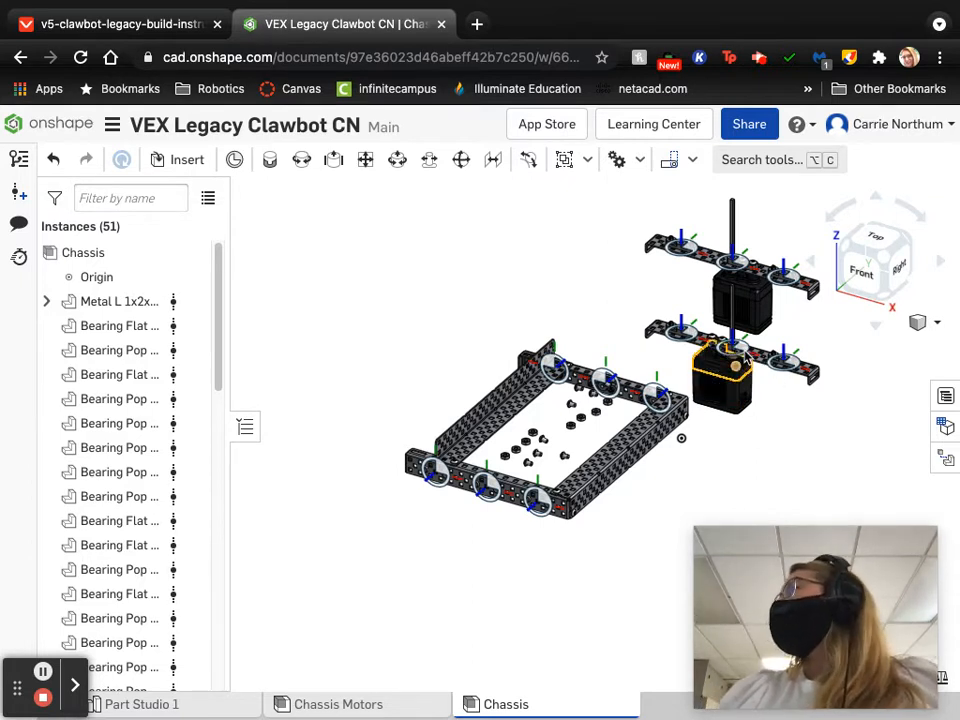
- Drag one motor set left of the frame and reposition the other apart from it
{"action": "left_click_drag", "start_coordinate": [730, 345], "coordinate": [525, 580]}
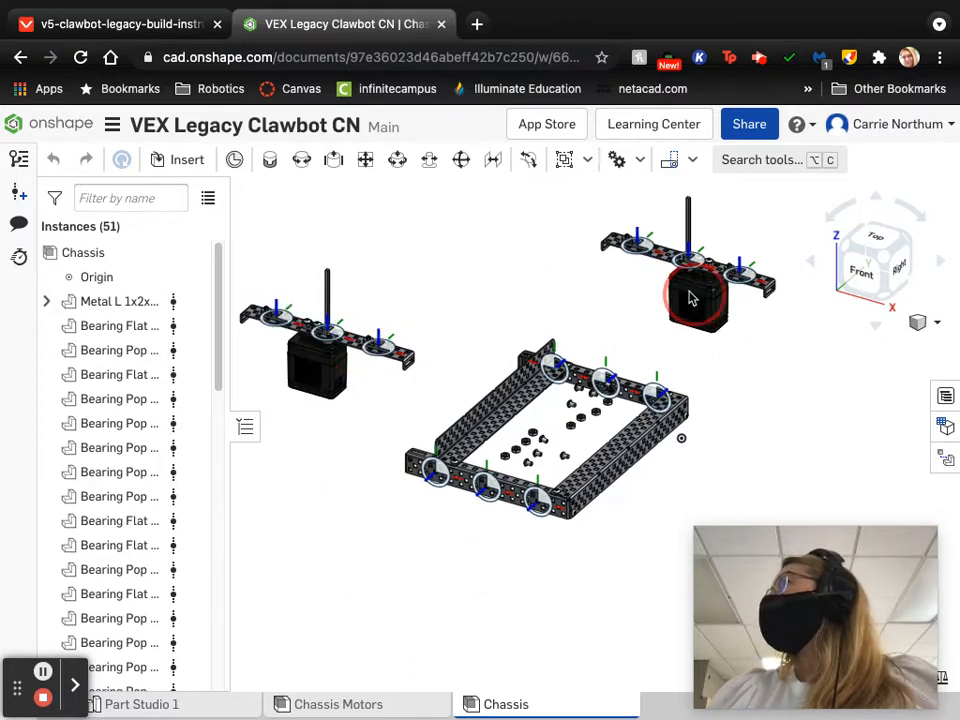
{"action": "left_click", "coordinate": [705, 293]}
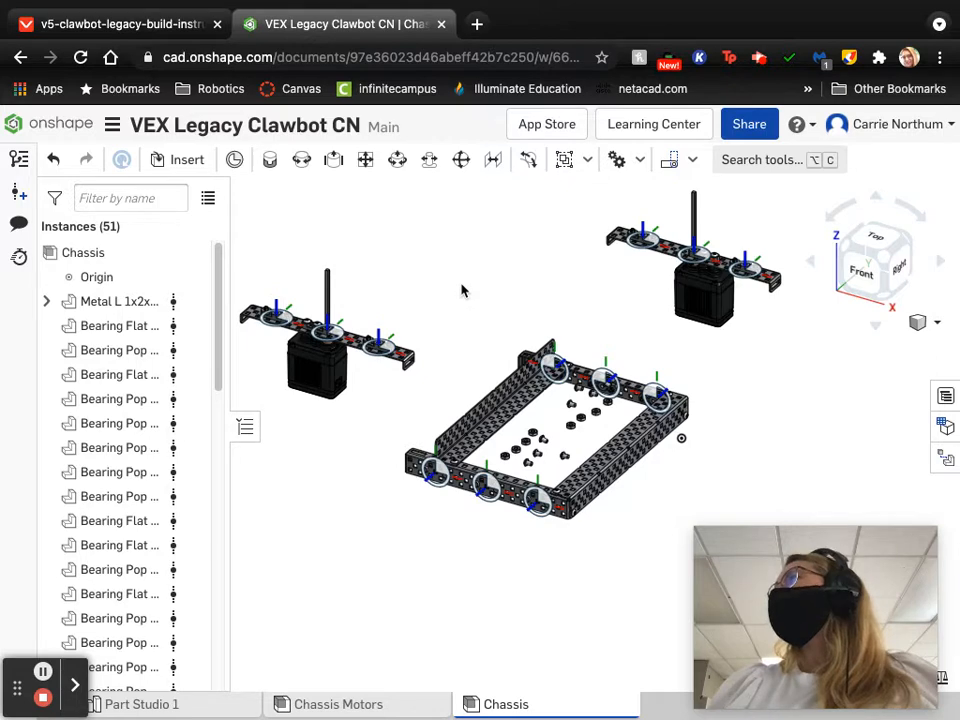
{"action": "left_click", "coordinate": [120, 72]}
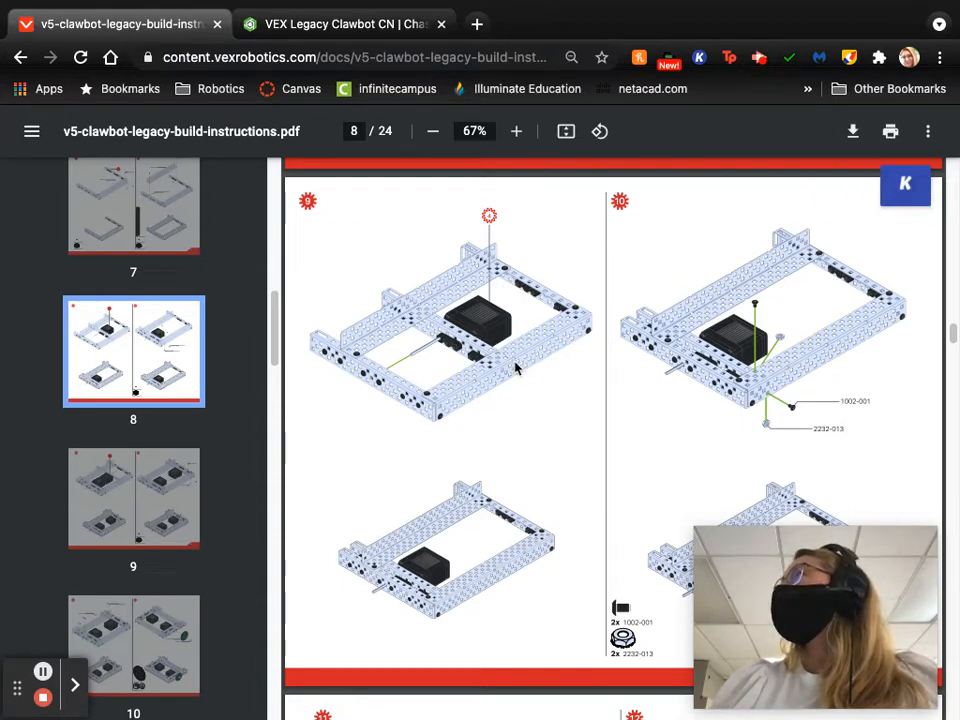
{"action": "mouse_move", "coordinate": [504, 364]}
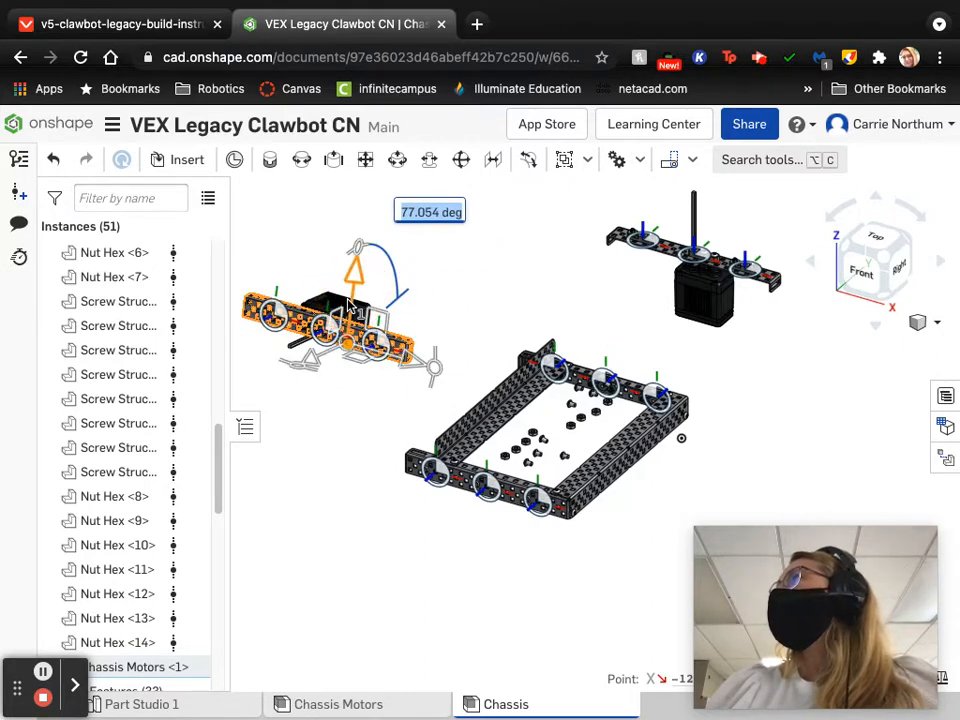
- Rotate both motor-and-rail sets with the triad (90°, 18°, 90°) so they match
{"action": "type", "text": "90"}
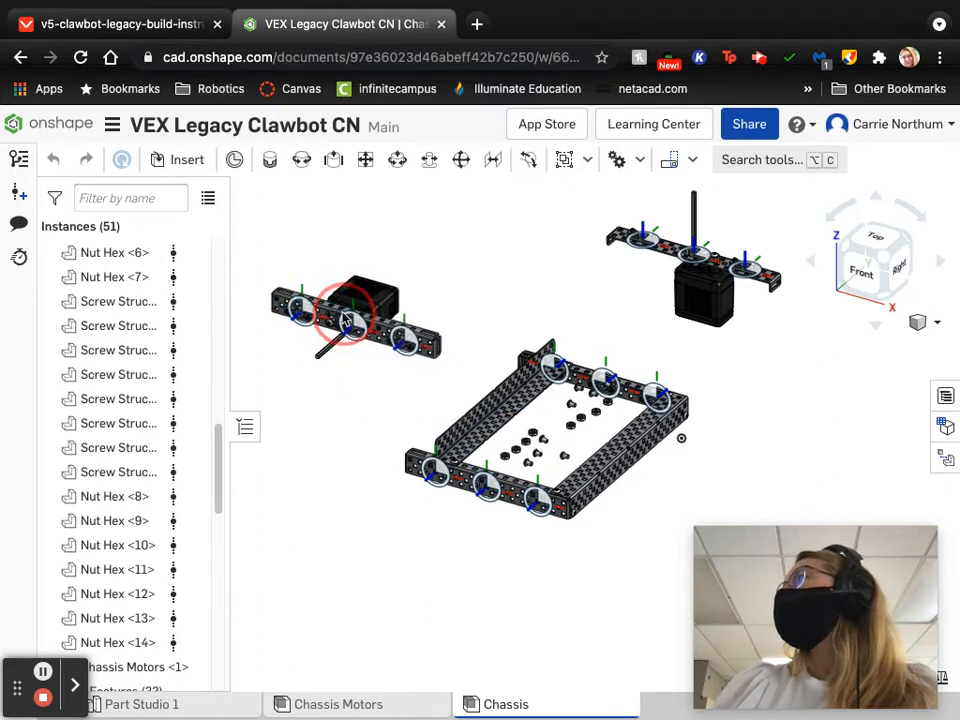
{"action": "left_click", "coordinate": [350, 315]}
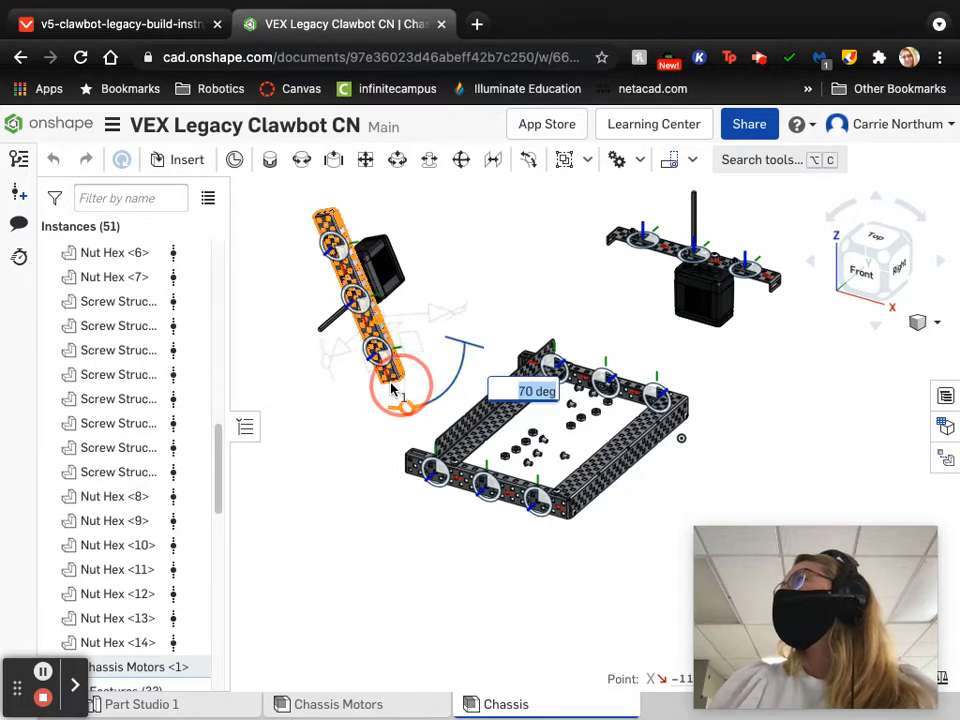
{"action": "left_click_drag", "start_coordinate": [405, 385], "coordinate": [445, 330]}
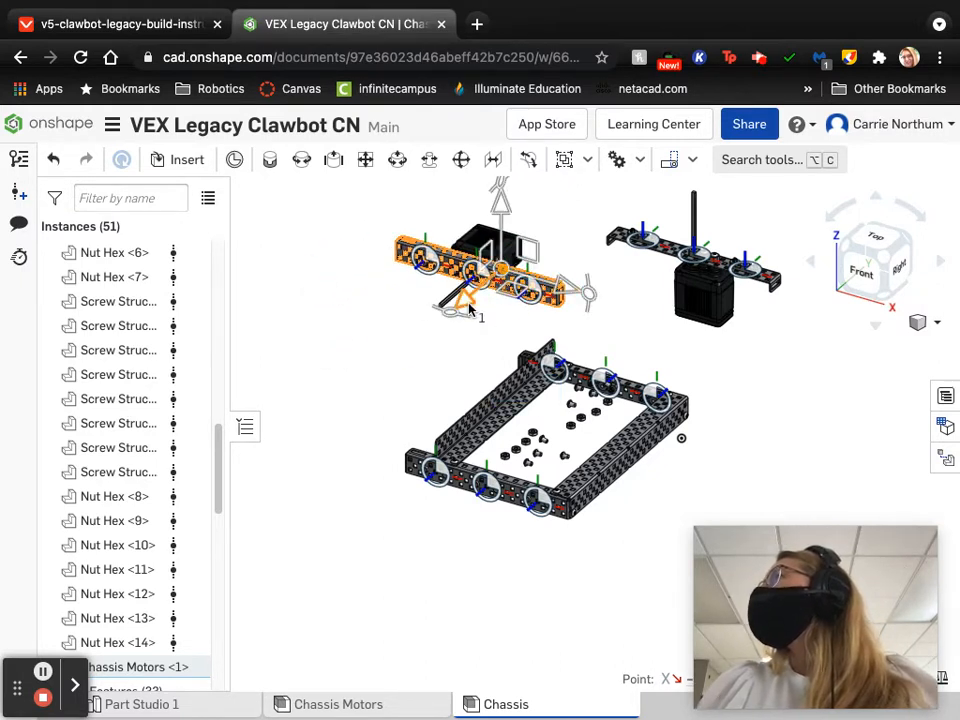
{"action": "left_click", "coordinate": [450, 308]}
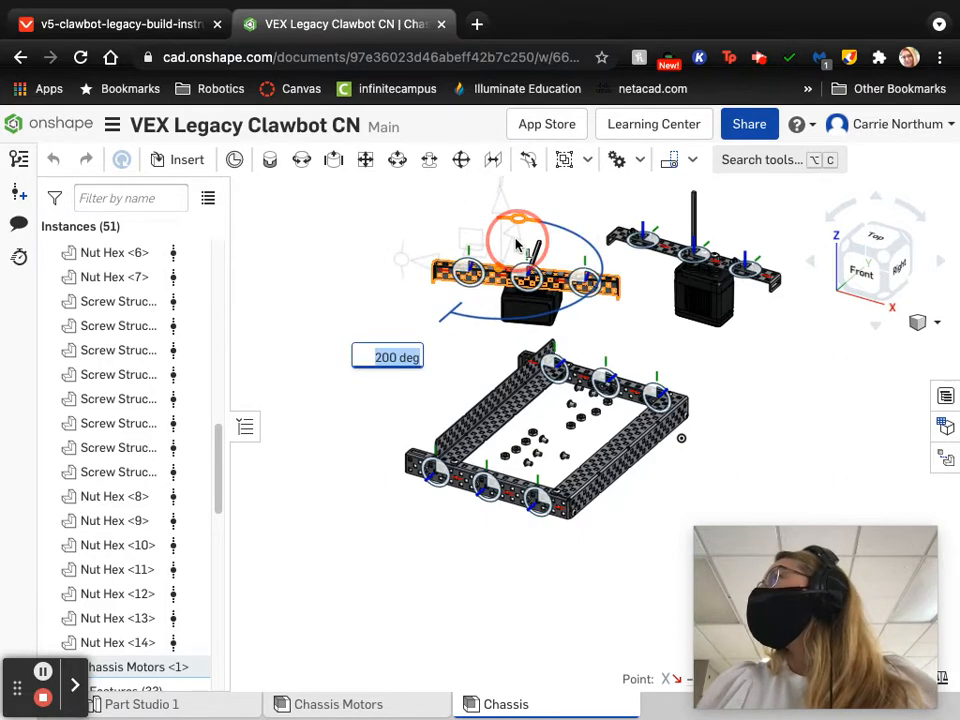
{"action": "left_click_drag", "start_coordinate": [520, 240], "coordinate": [520, 270]}
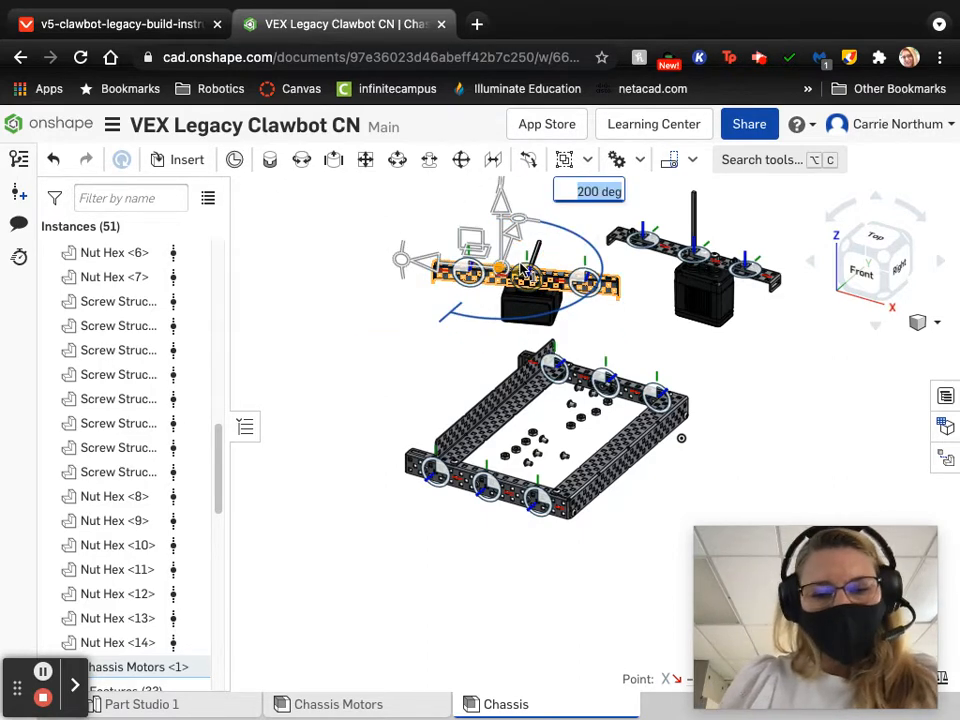
{"action": "type", "text": "18"}
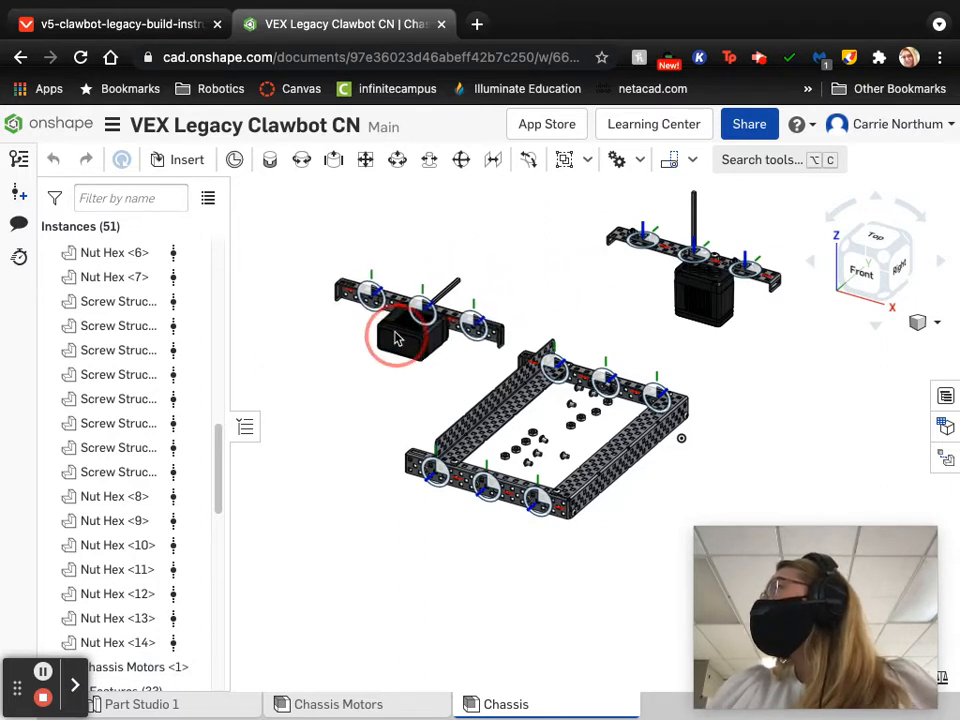
{"action": "left_click", "coordinate": [400, 330]}
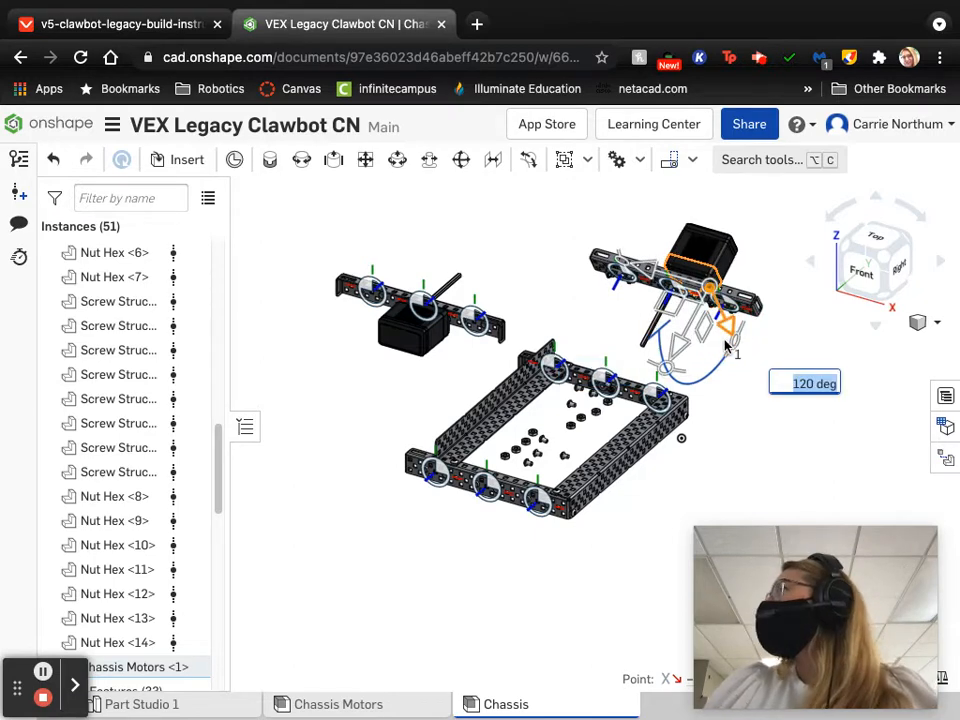
{"action": "type", "text": "90"}
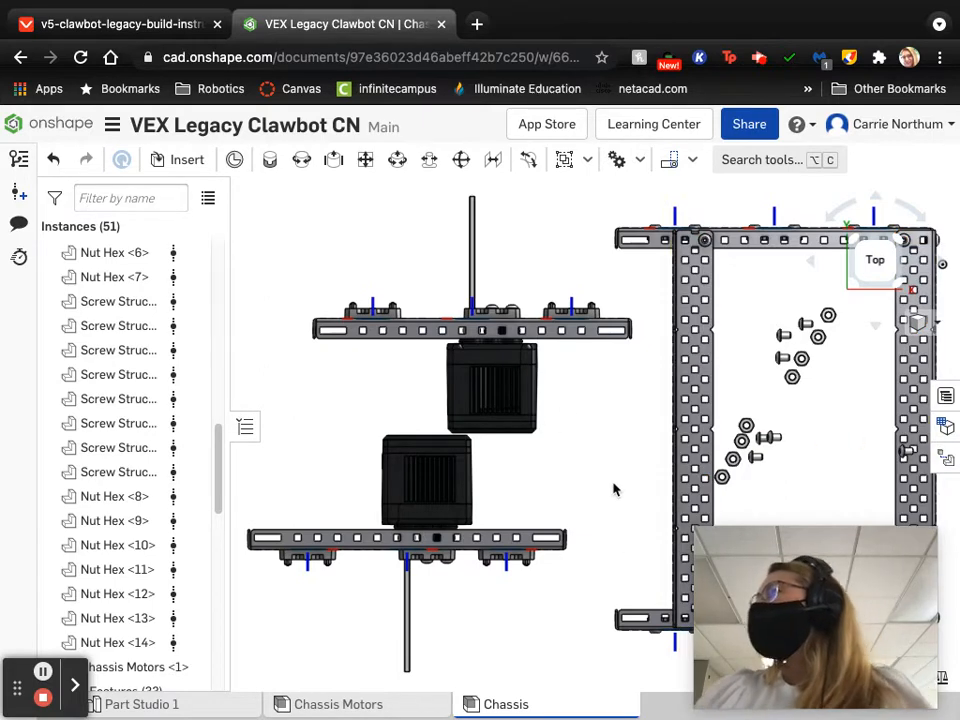
{"action": "mouse_move", "coordinate": [618, 453]}
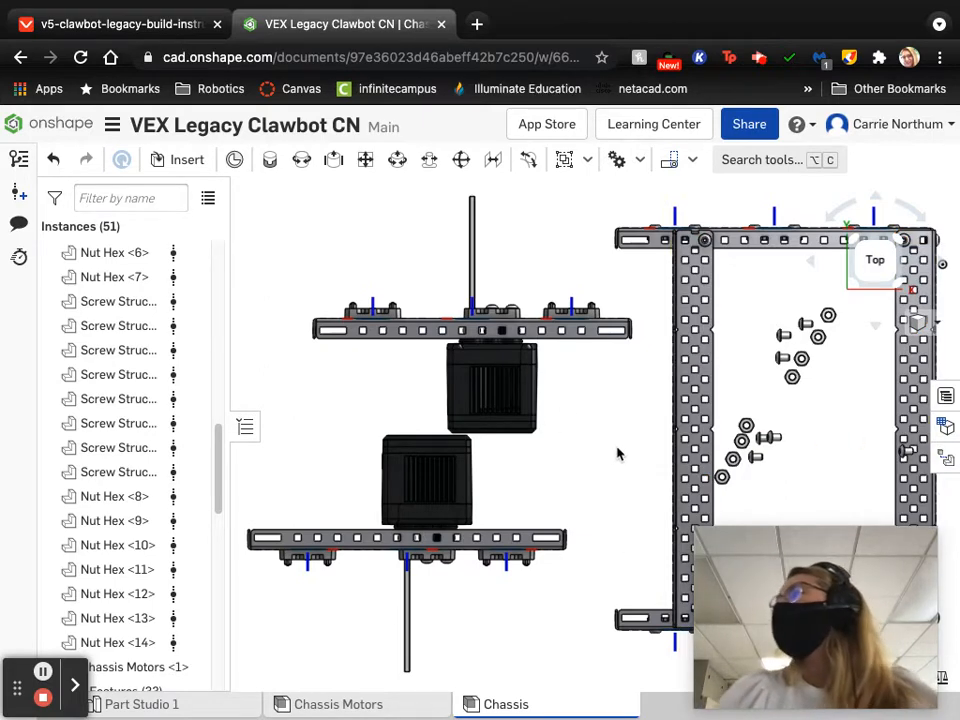
{"action": "mouse_move", "coordinate": [258, 584]}
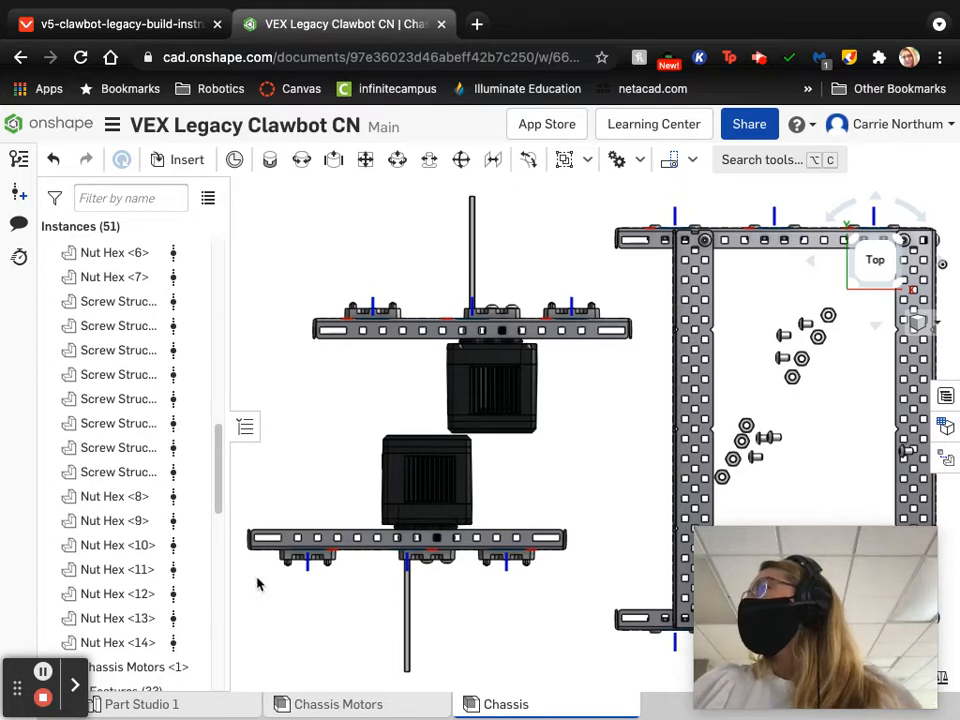
- Switch to the top view of the chassis and both motor rails
{"action": "left_click", "coordinate": [525, 540]}
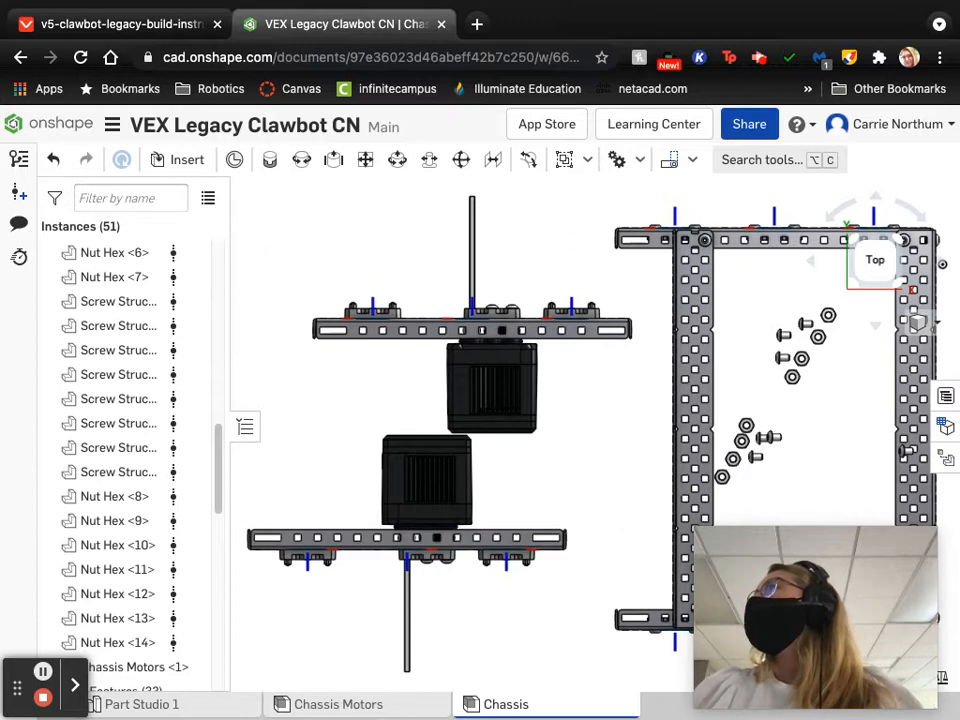
{"action": "mouse_move", "coordinate": [269, 160]}
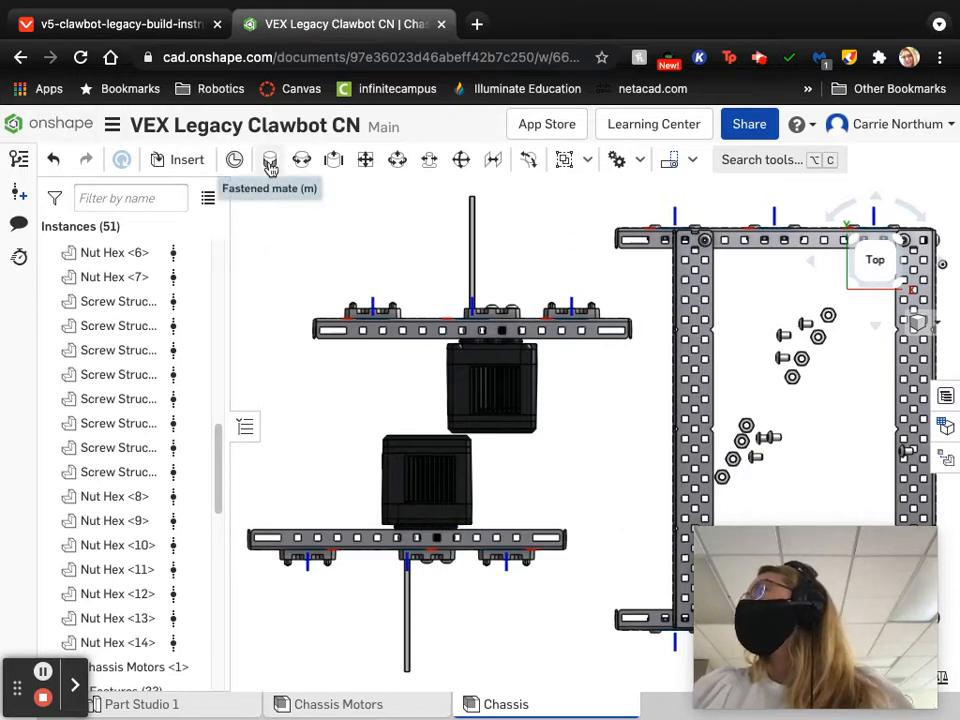
- Start a Fastened mate and pick the mate connector at the first rail's end
{"action": "left_click", "coordinate": [269, 159]}
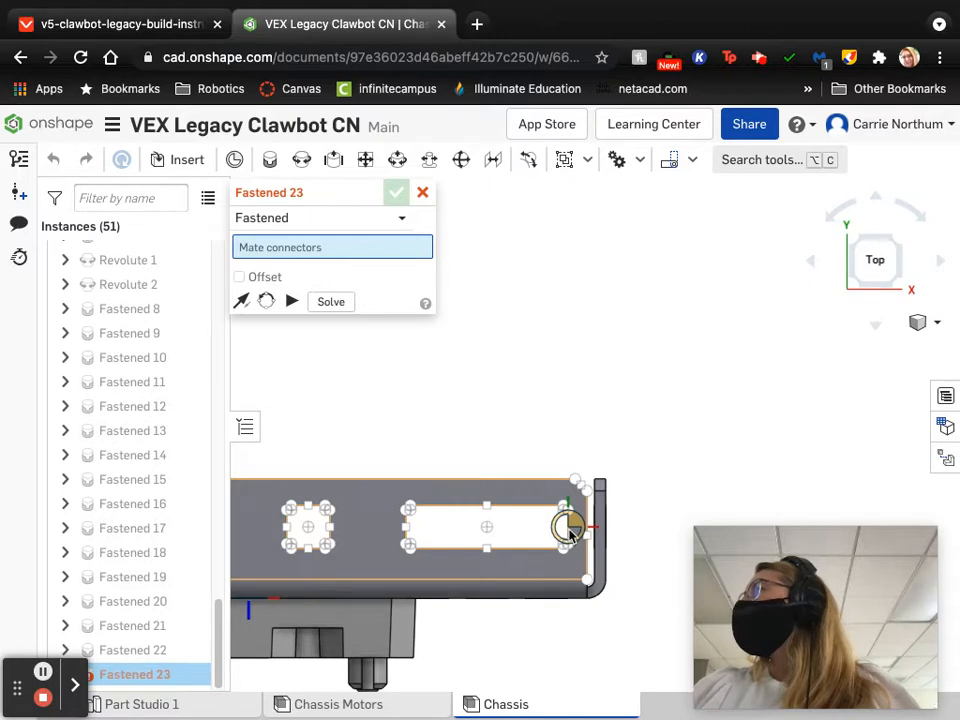
{"action": "left_click", "coordinate": [568, 528]}
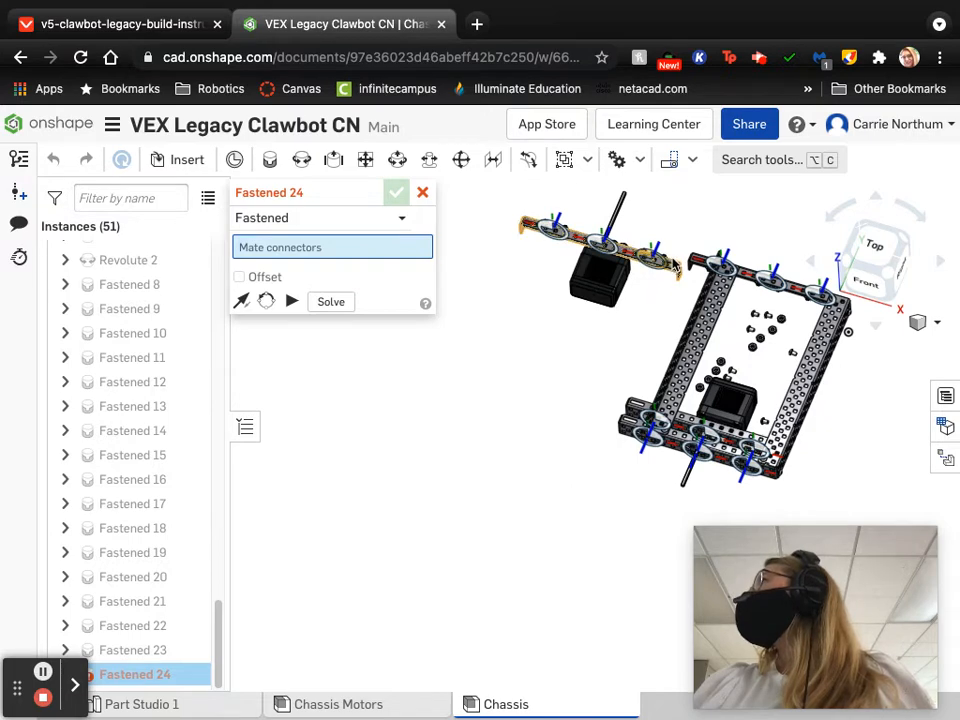
{"action": "mouse_move", "coordinate": [663, 275]}
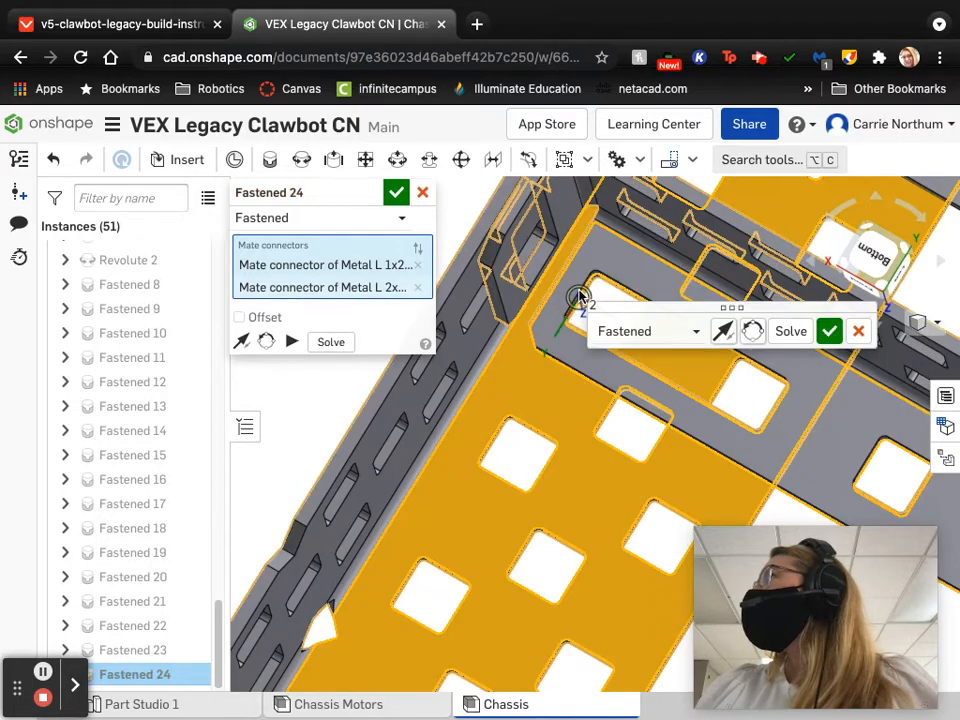
- Confirm the Fastened mate joining the second rail's Metal L to the chassis
{"action": "left_click", "coordinate": [396, 192]}
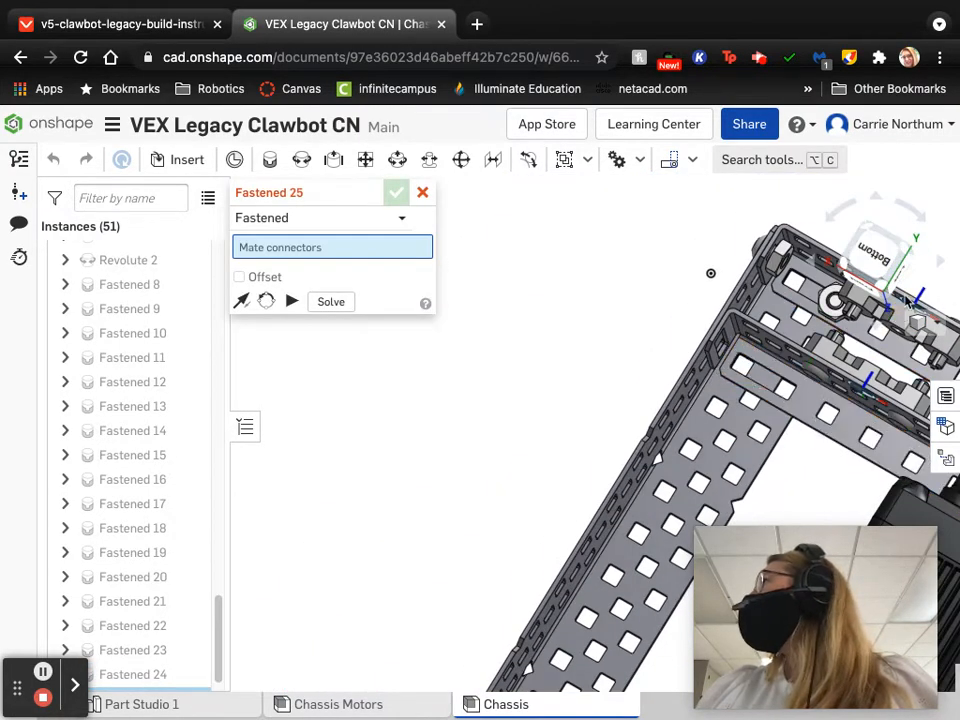
- Switch the assembly to the Isometric view from the view orientation list
{"action": "left_click", "coordinate": [917, 321]}
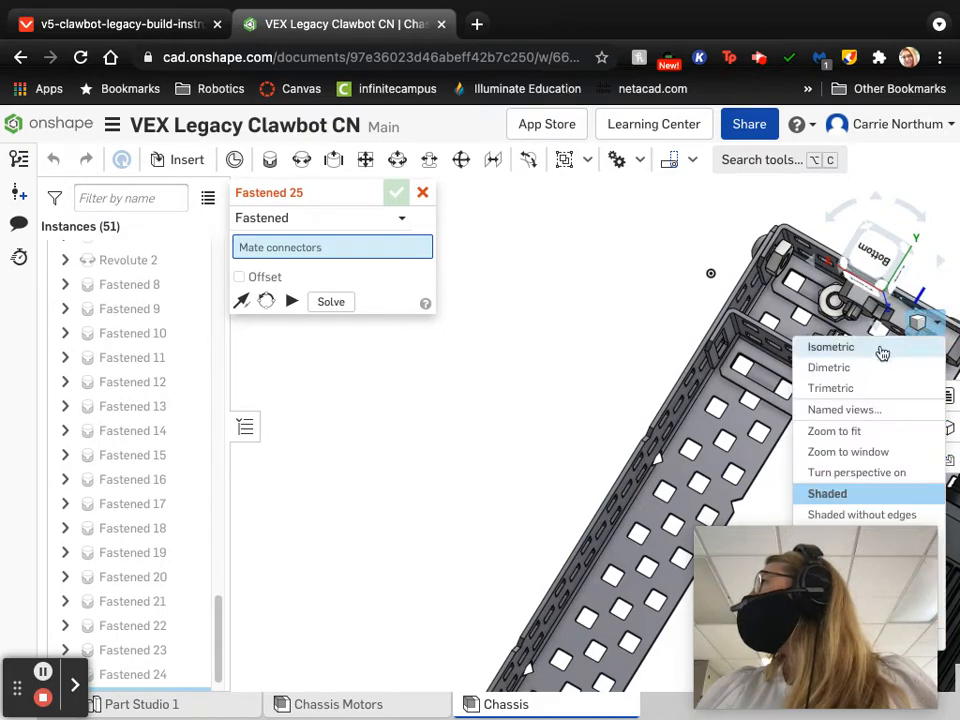
{"action": "left_click", "coordinate": [830, 347]}
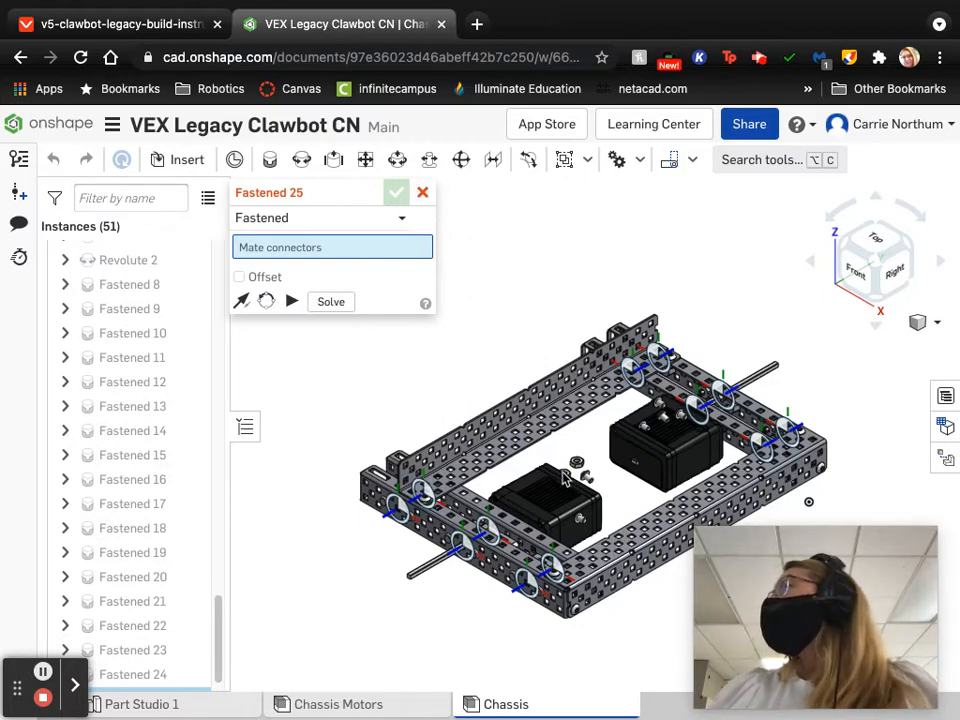
{"action": "mouse_move", "coordinate": [580, 487]}
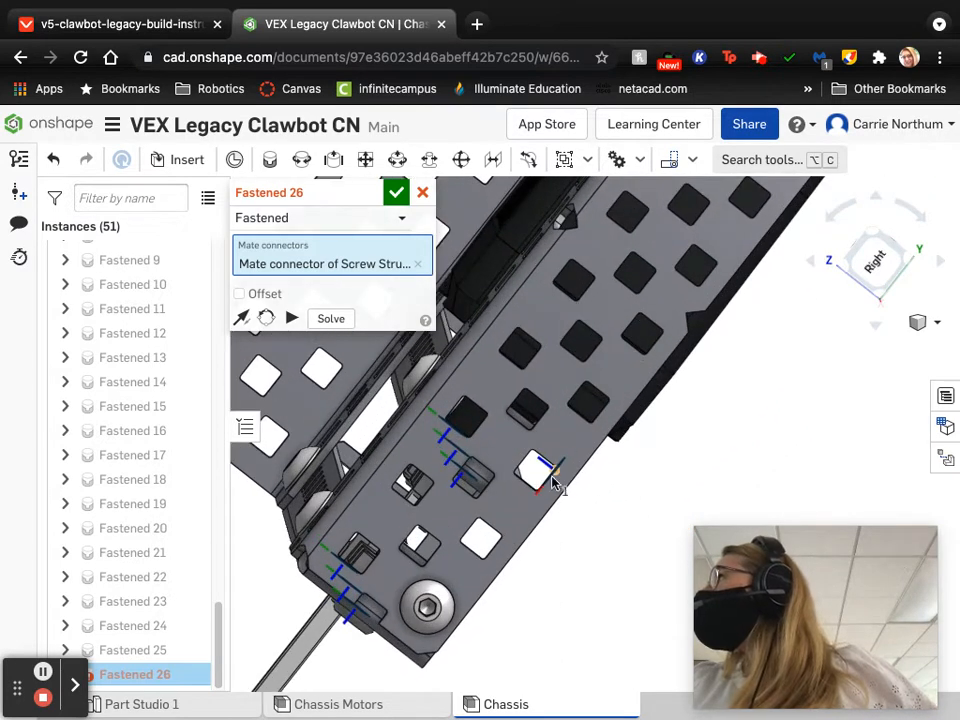
- Pick the Metal L channel hole and confirm fastening the screw into it
{"action": "left_click", "coordinate": [537, 472]}
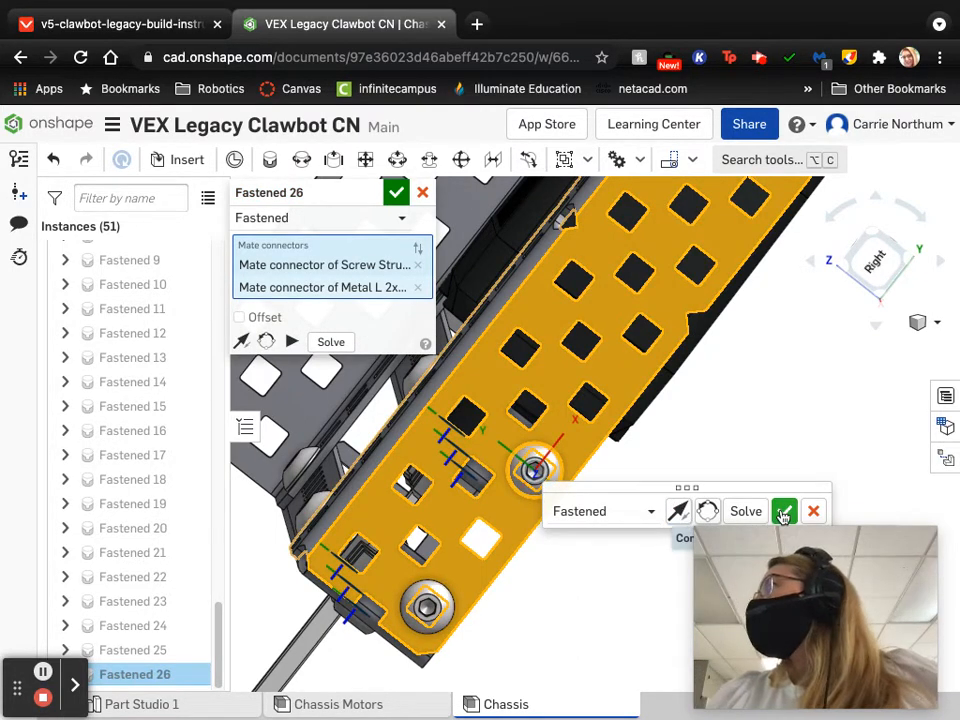
{"action": "left_click", "coordinate": [784, 511]}
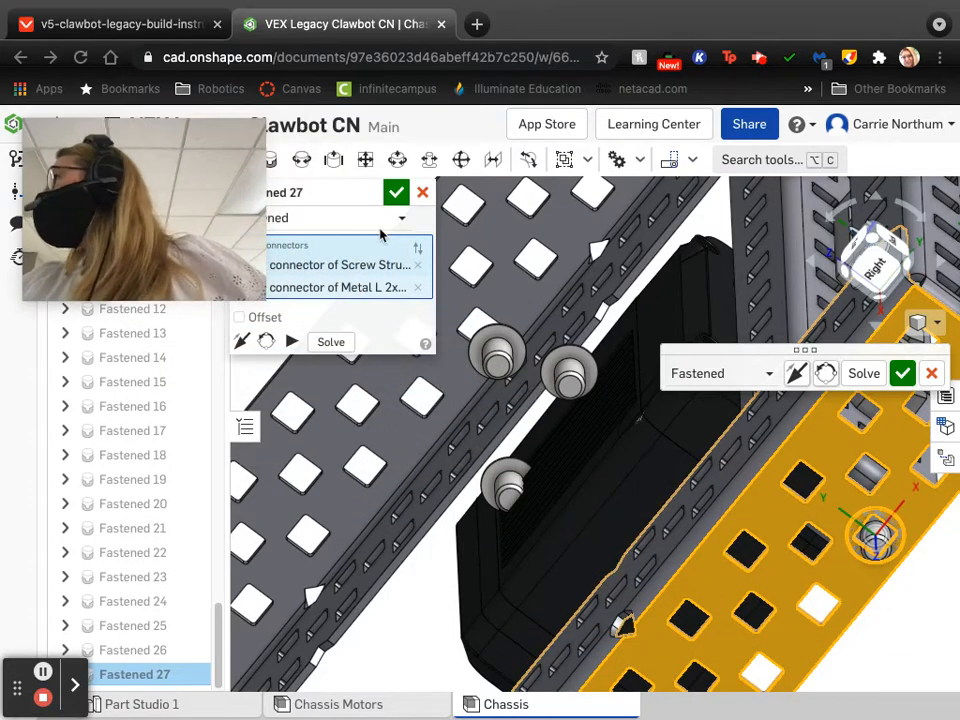
{"action": "mouse_move", "coordinate": [798, 378]}
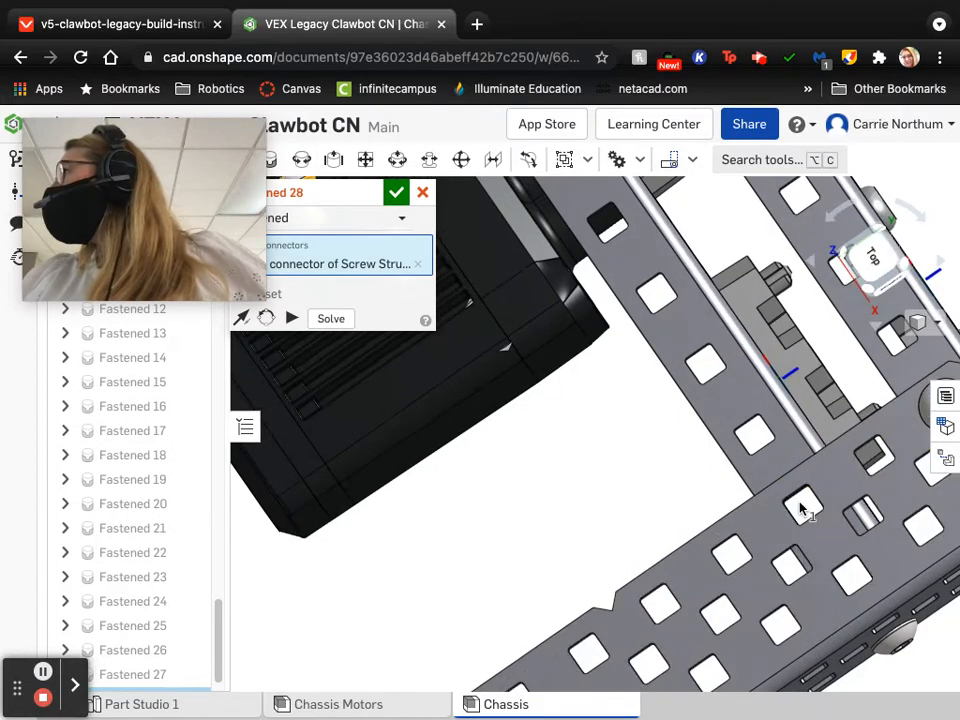
- Pick the hole connector for the next screw's fastened mate
{"action": "left_click", "coordinate": [800, 505]}
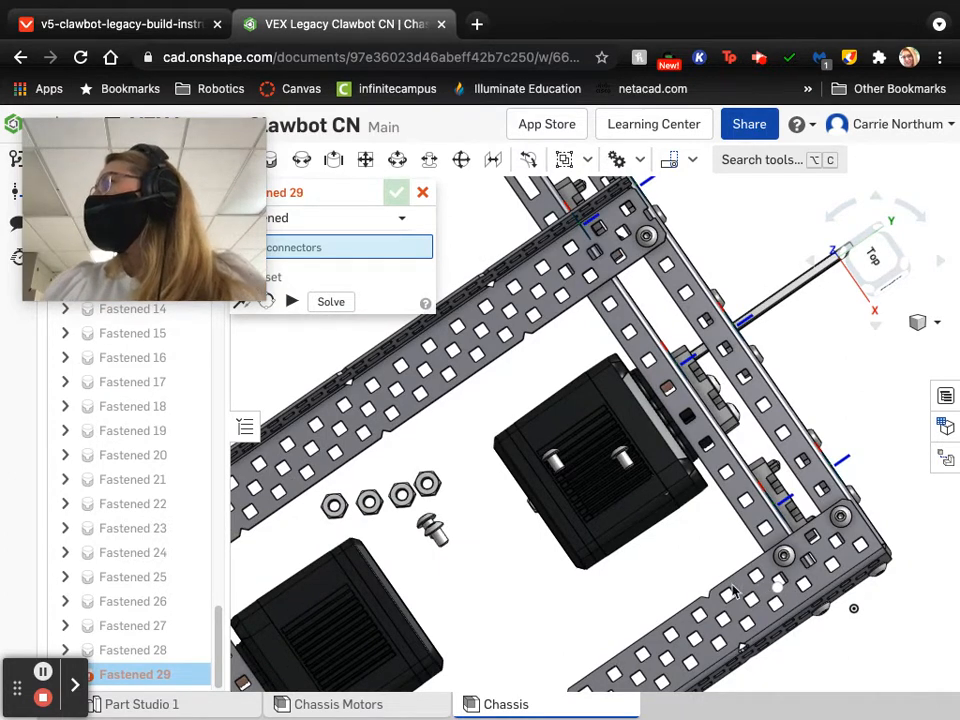
{"action": "mouse_move", "coordinate": [540, 593]}
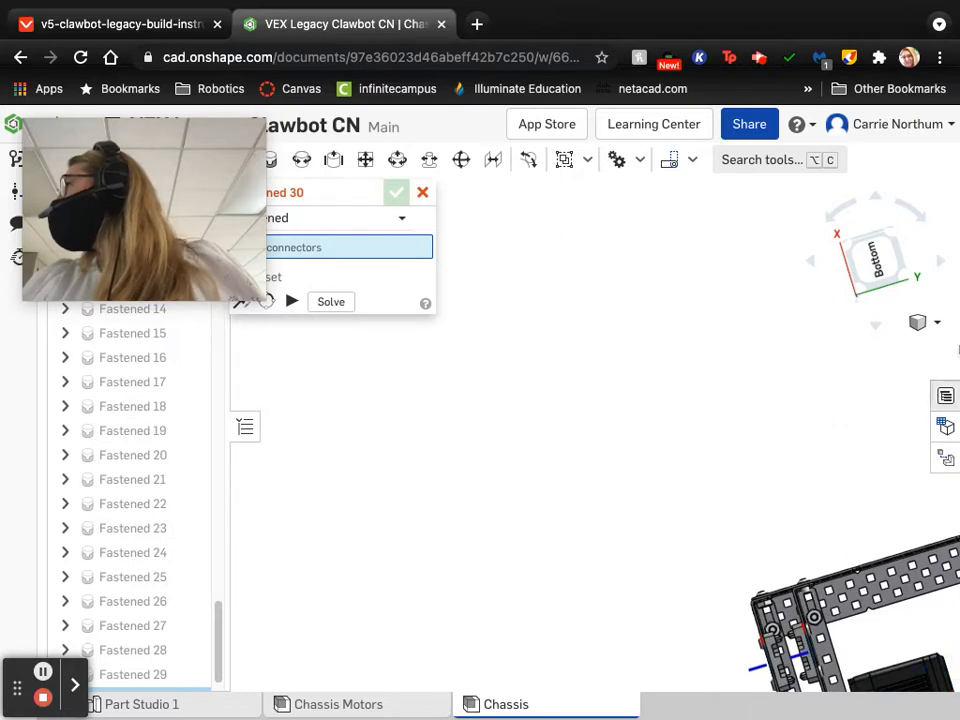
- Reorient the chassis through the view menu and return to an isometric angle
{"action": "left_click", "coordinate": [917, 322]}
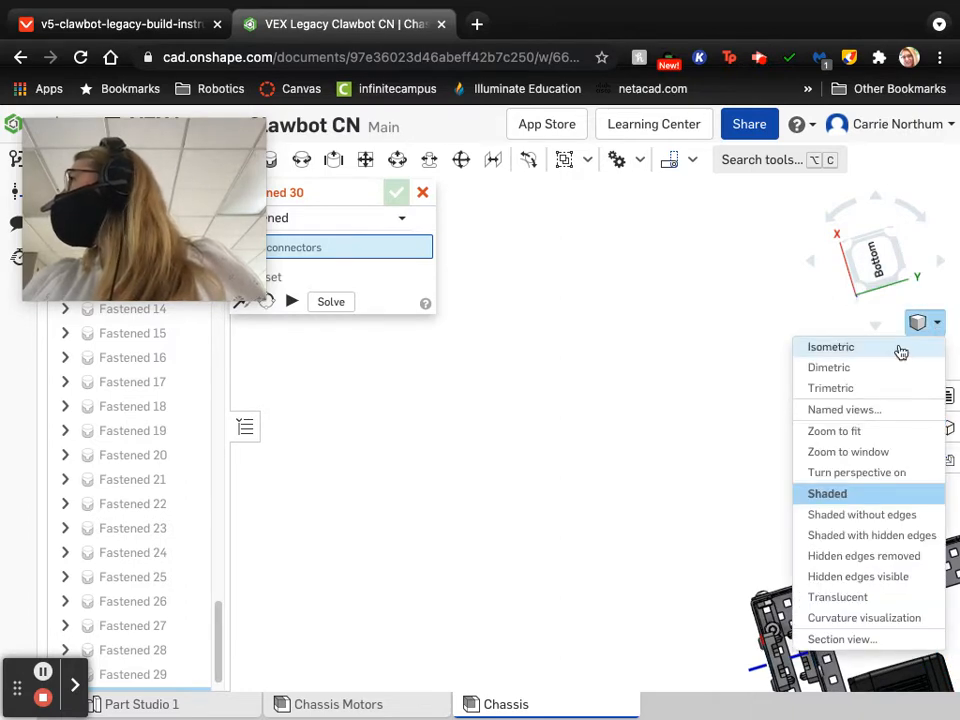
{"action": "left_click", "coordinate": [830, 346]}
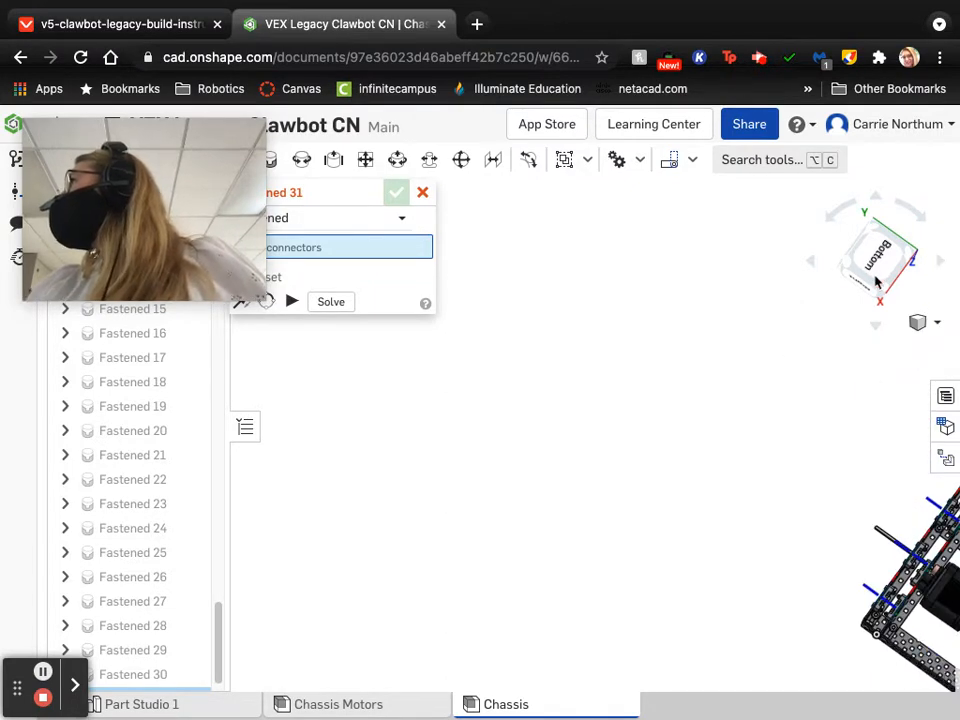
{"action": "left_click", "coordinate": [936, 322]}
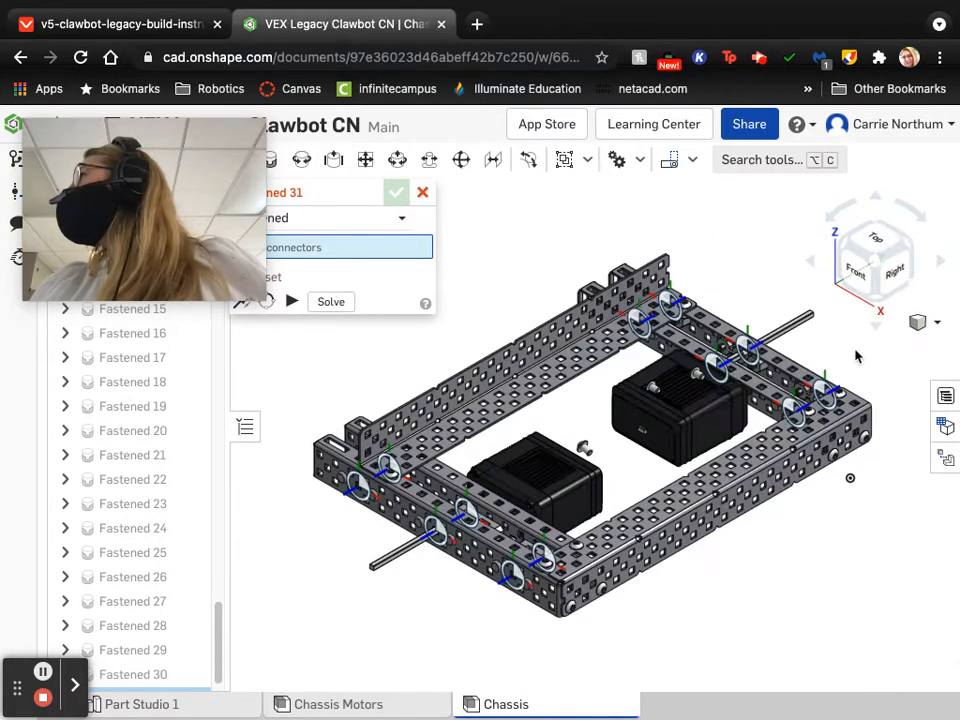
- Orbit the chassis to inspect the motor nuts and screws from another side
{"action": "left_click_drag", "start_coordinate": [855, 355], "coordinate": [765, 565]}
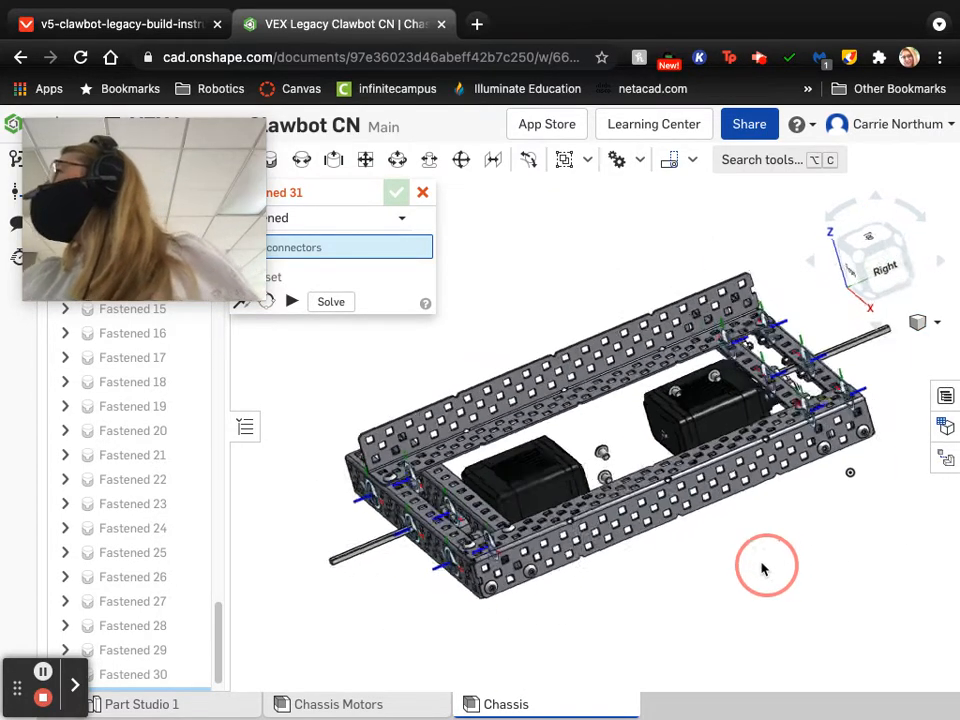
{"action": "left_click_drag", "start_coordinate": [767, 565], "coordinate": [782, 605]}
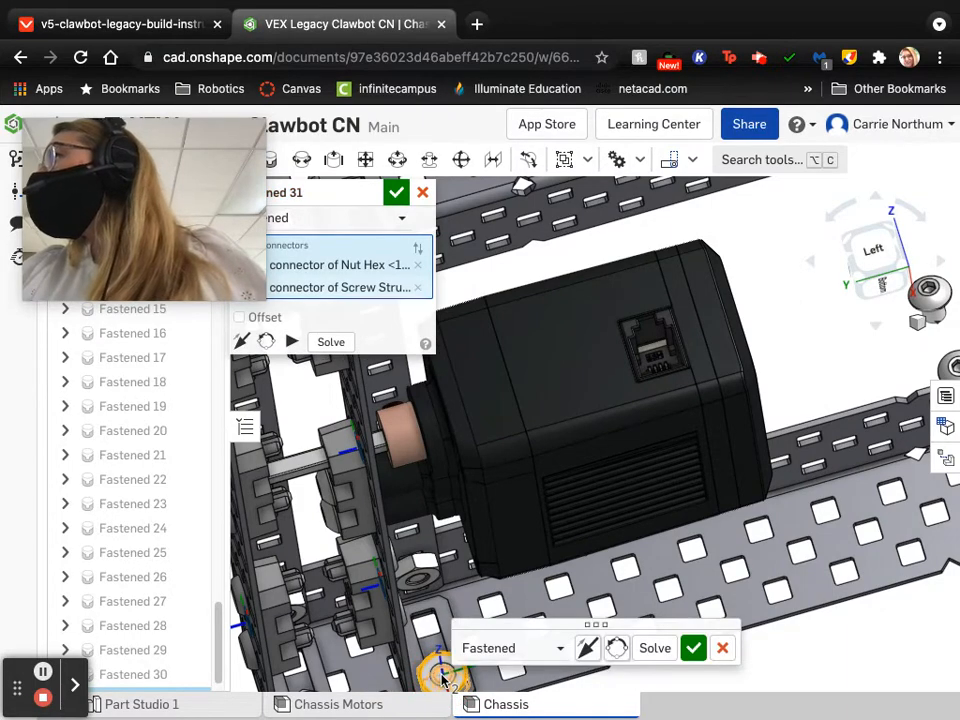
{"action": "mouse_move", "coordinate": [587, 648]}
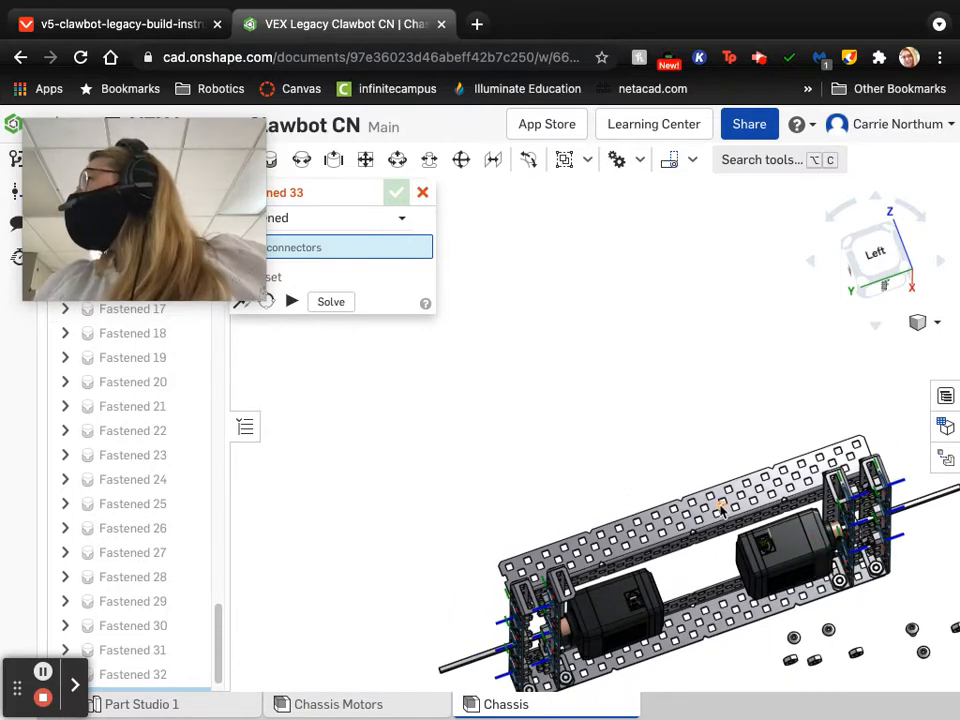
- Fasten a screw to the Metal L cross brace, then orbit toward the next brace hole
{"action": "left_click", "coordinate": [938, 322]}
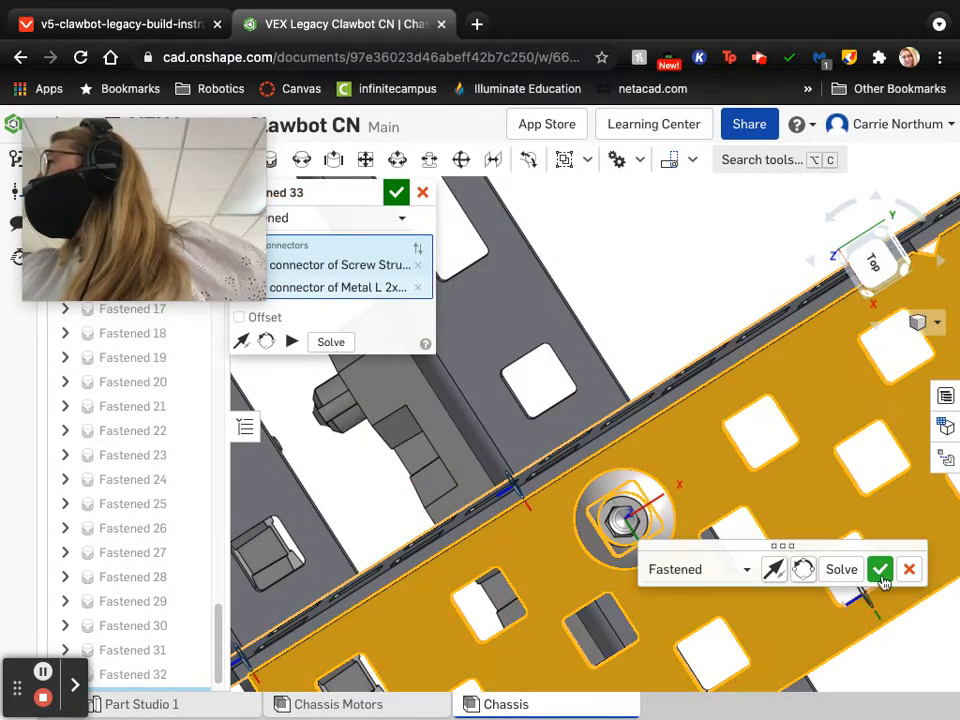
{"action": "left_click", "coordinate": [880, 569]}
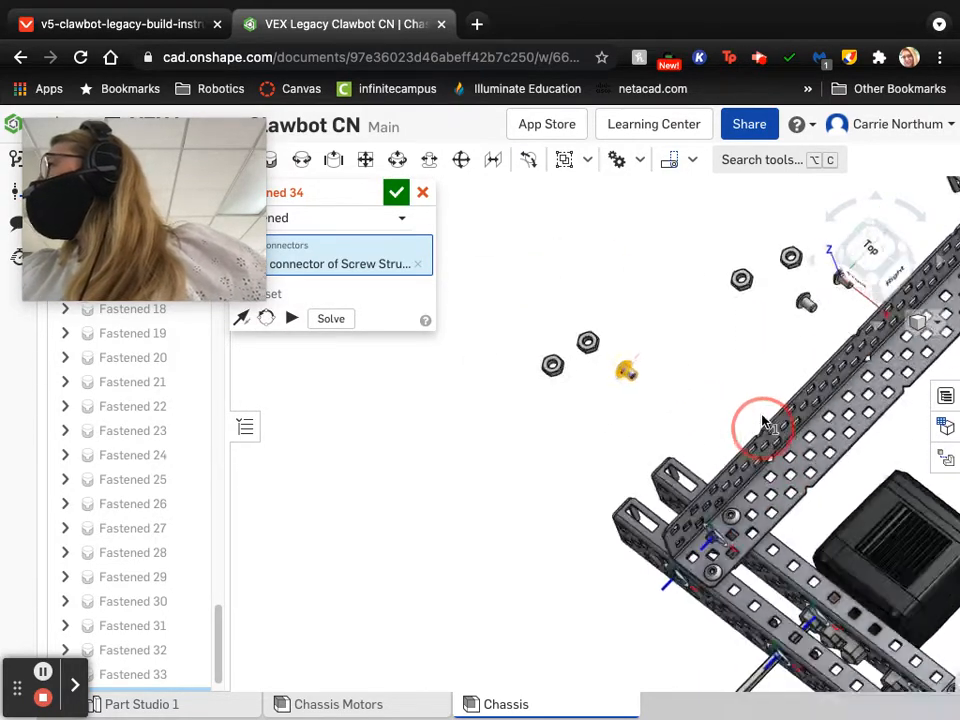
{"action": "left_click_drag", "start_coordinate": [765, 425], "coordinate": [765, 545]}
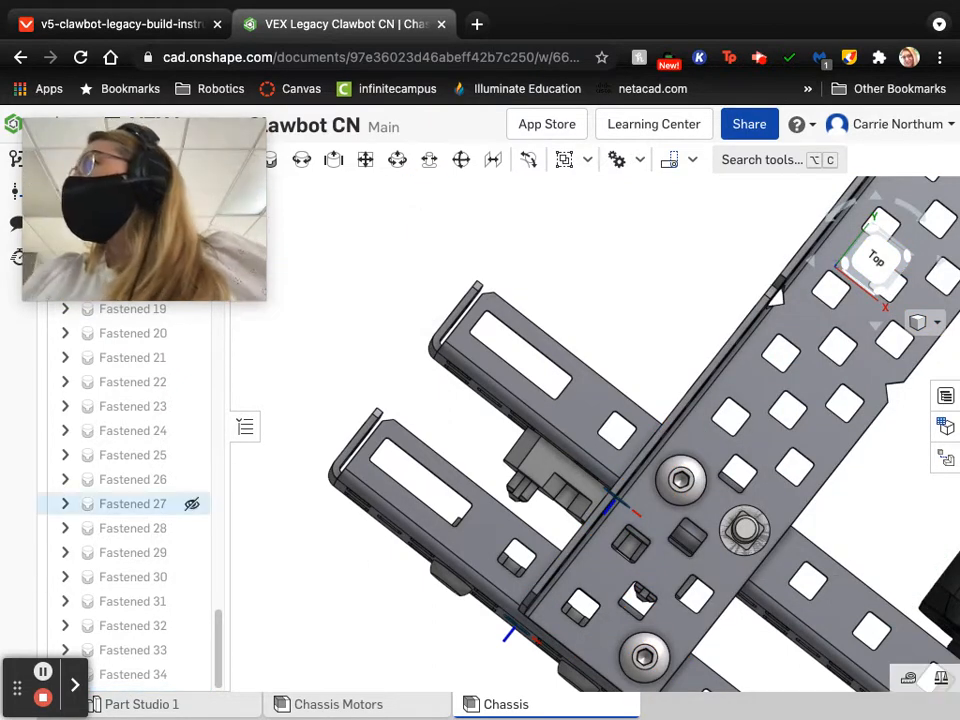
{"action": "left_click", "coordinate": [132, 625]}
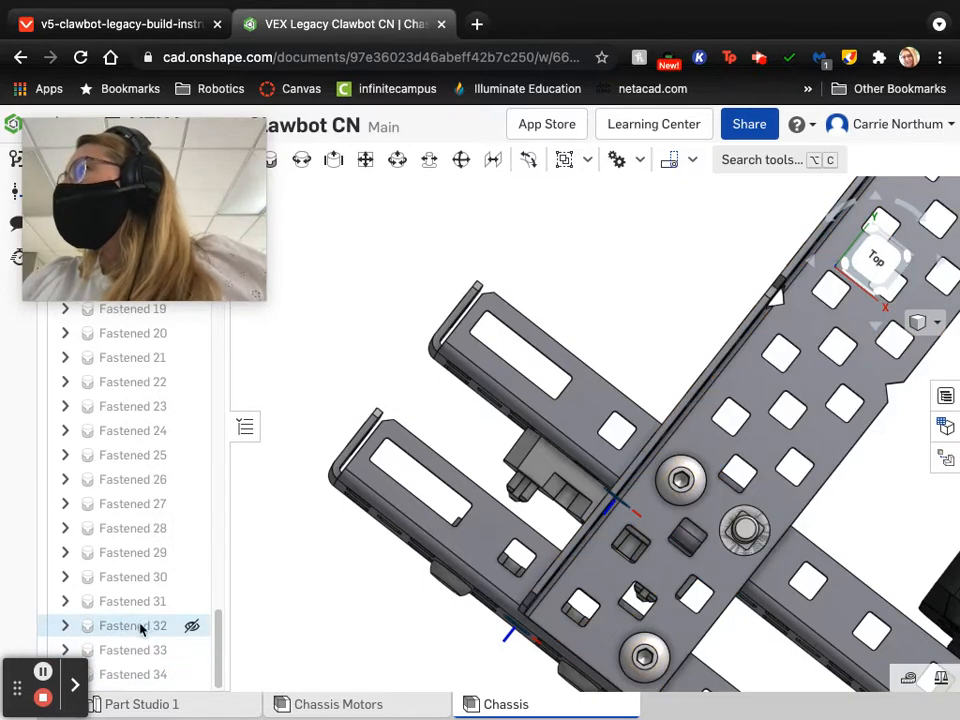
{"action": "left_click", "coordinate": [132, 625]}
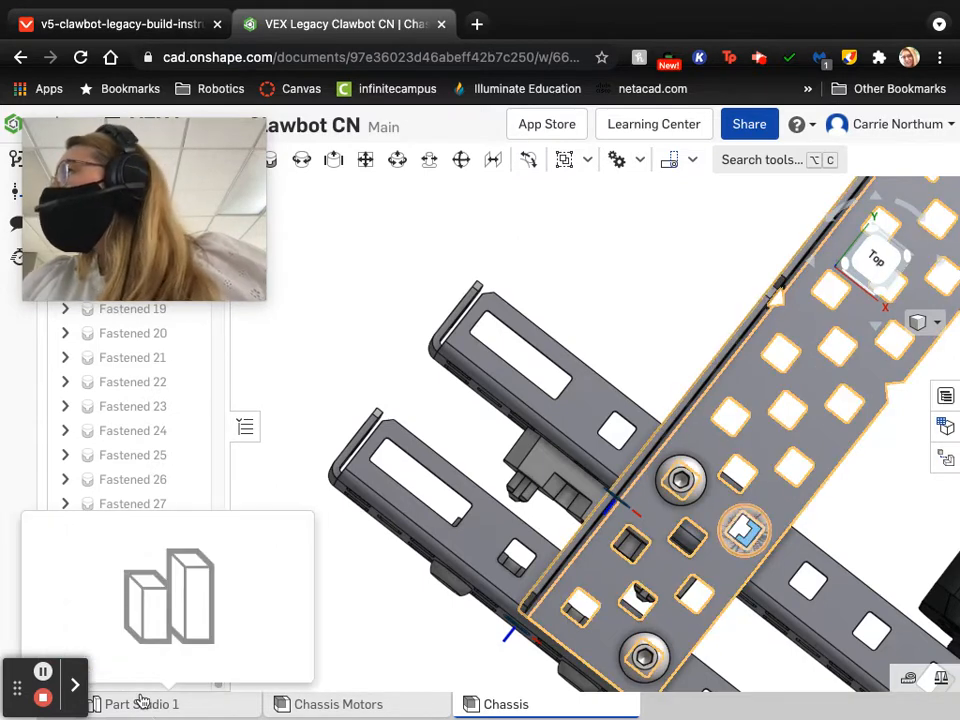
{"action": "left_click", "coordinate": [141, 704]}
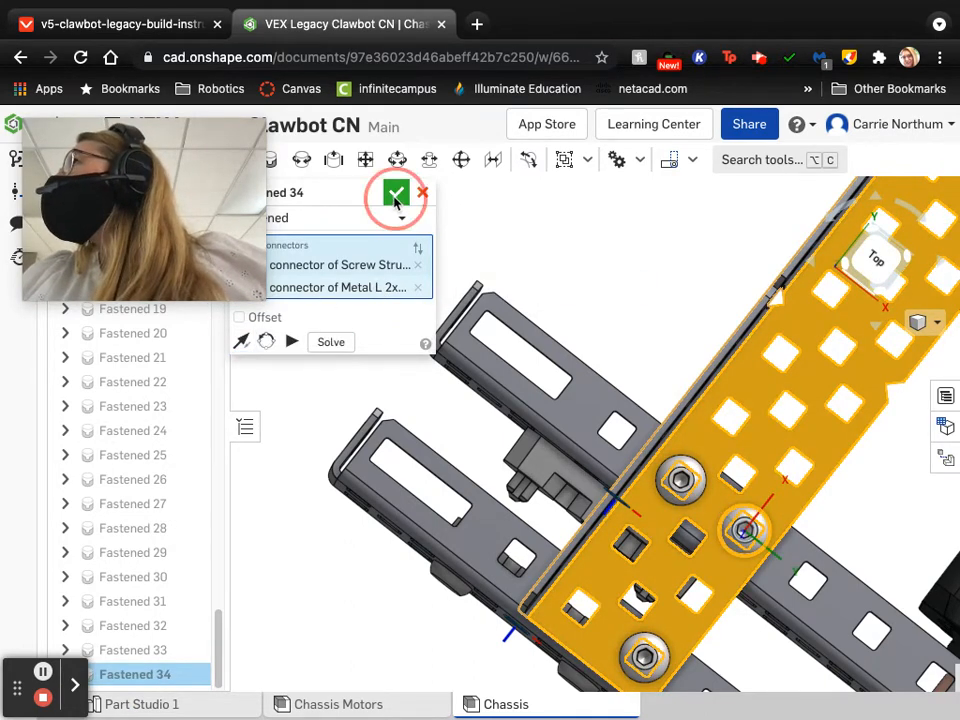
{"action": "left_click", "coordinate": [396, 193]}
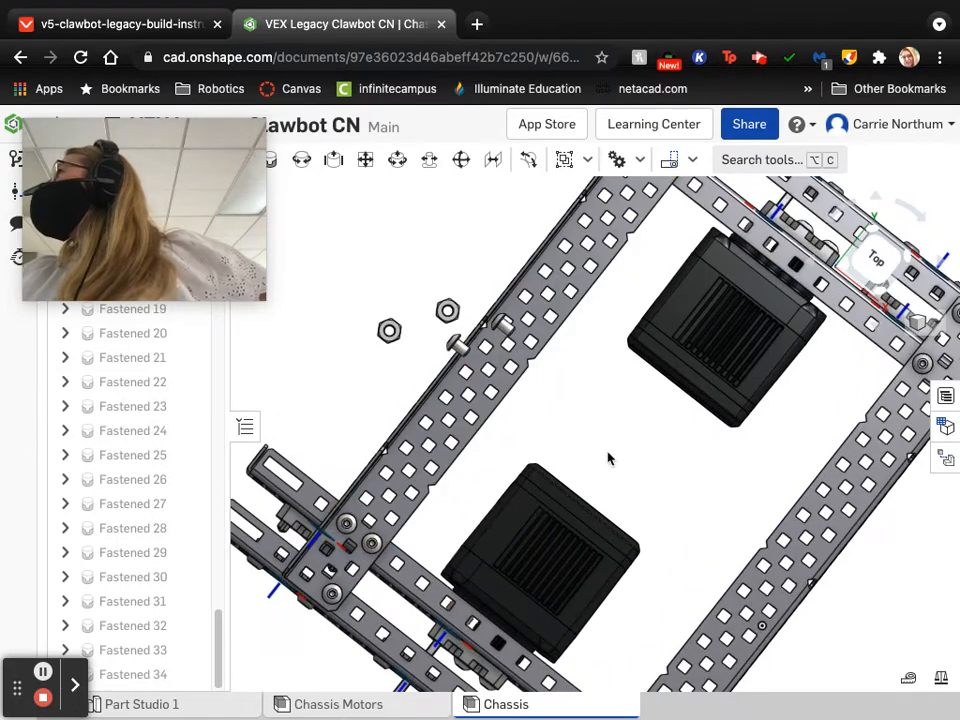
- Orbit to the cross brace and mate a screw to its hole with the axis flipped
{"action": "left_click_drag", "start_coordinate": [610, 458], "coordinate": [518, 390]}
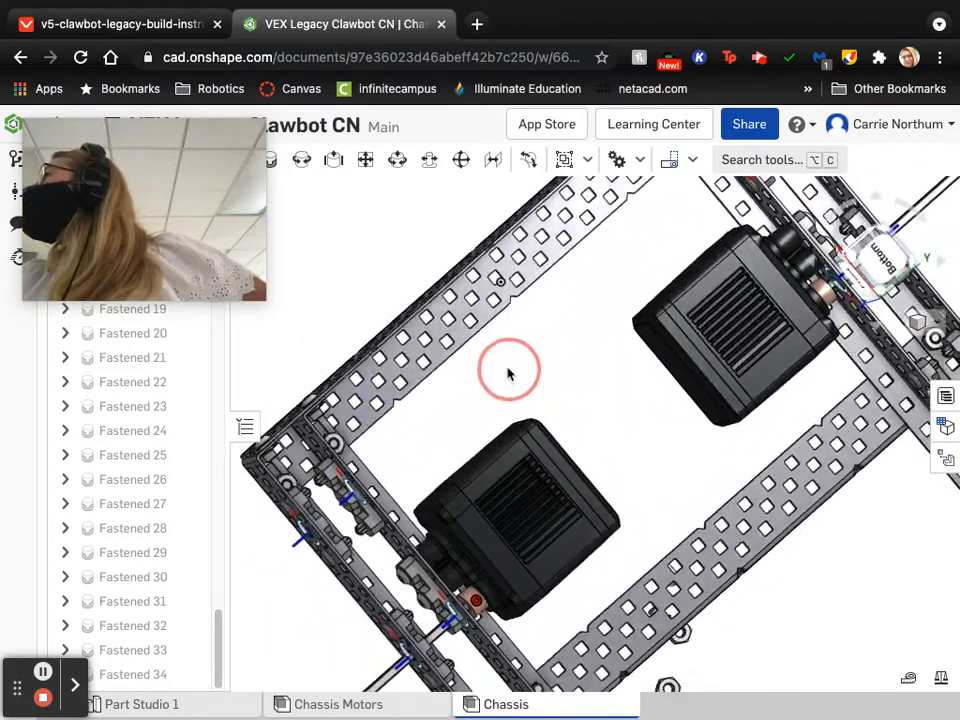
{"action": "left_click_drag", "start_coordinate": [508, 372], "coordinate": [642, 430]}
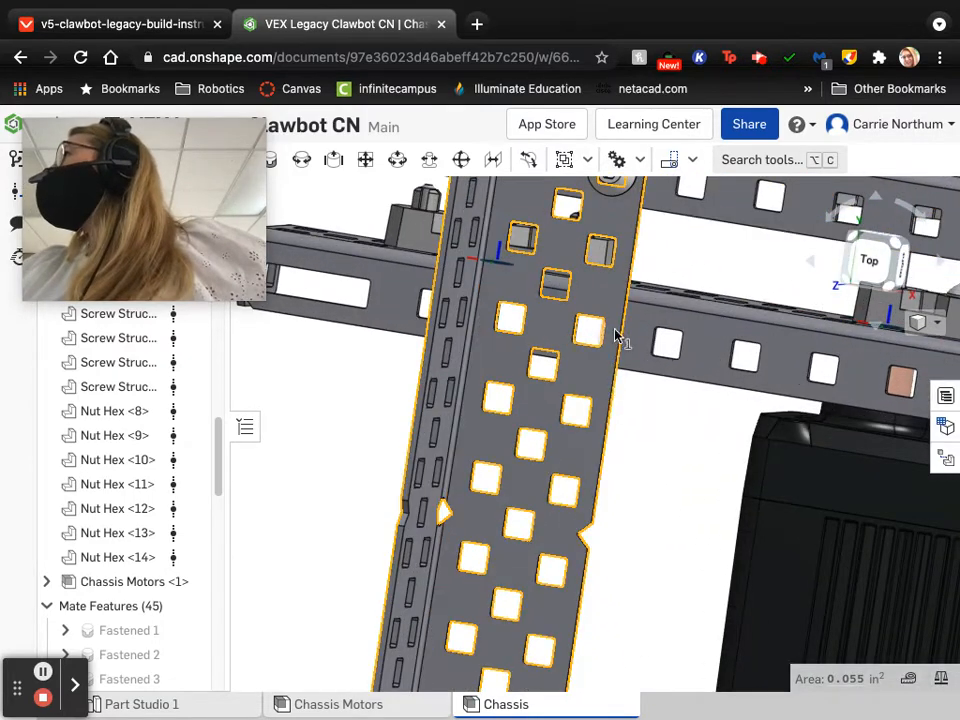
{"action": "left_click_drag", "start_coordinate": [620, 340], "coordinate": [580, 320]}
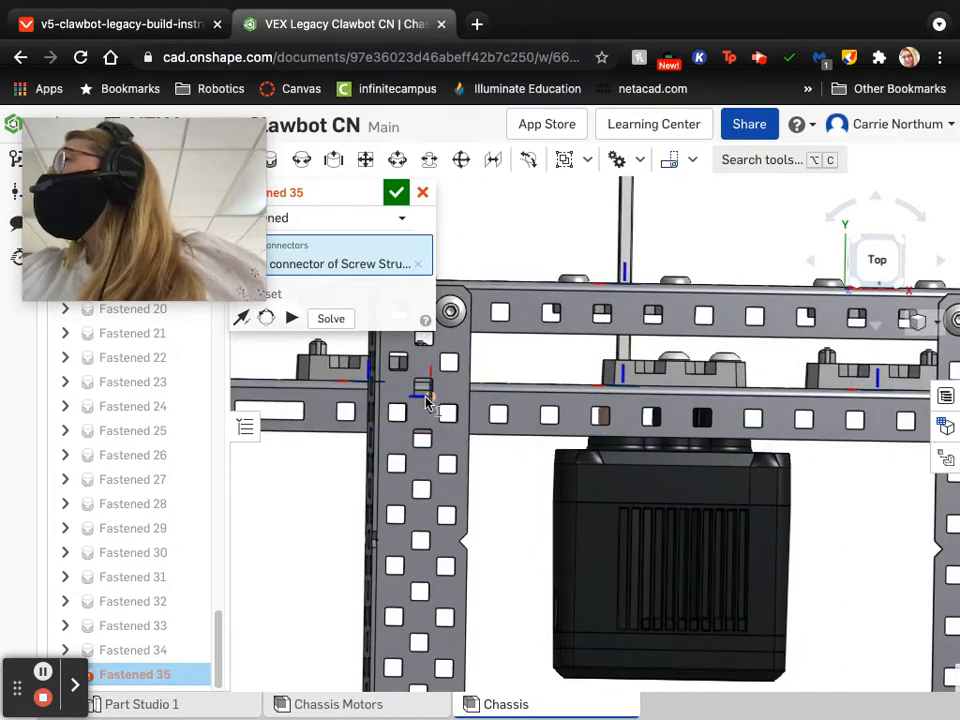
{"action": "left_click", "coordinate": [420, 410]}
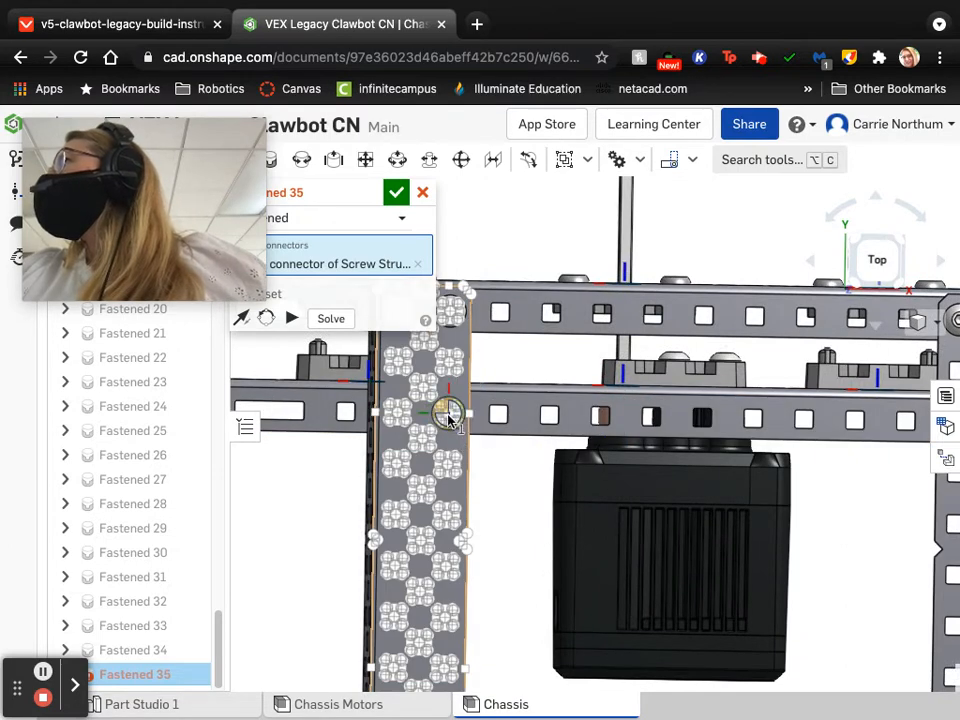
{"action": "left_click", "coordinate": [450, 415]}
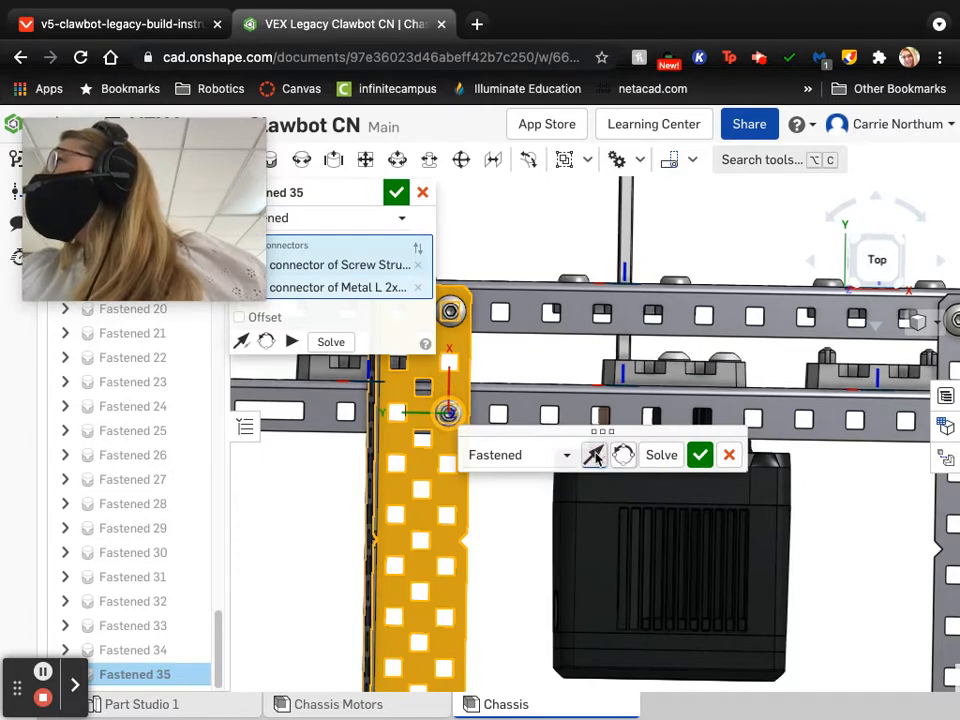
{"action": "left_click", "coordinate": [700, 455]}
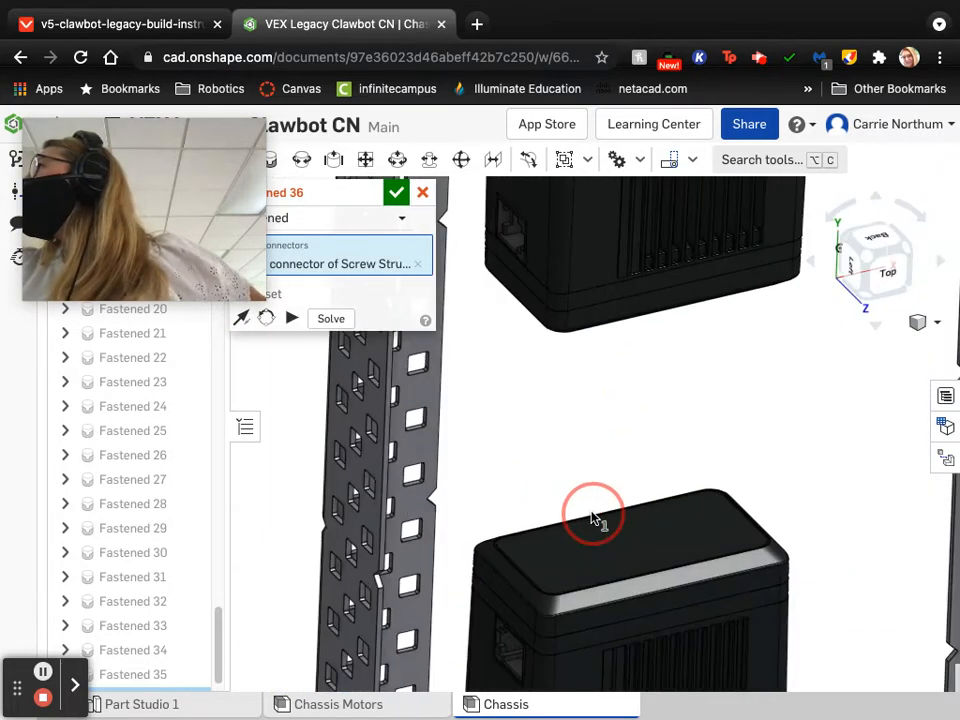
- Select the L-channel brace hole and confirm the screw's fastening as Fastened 36
{"action": "left_click_drag", "start_coordinate": [593, 515], "coordinate": [700, 540]}
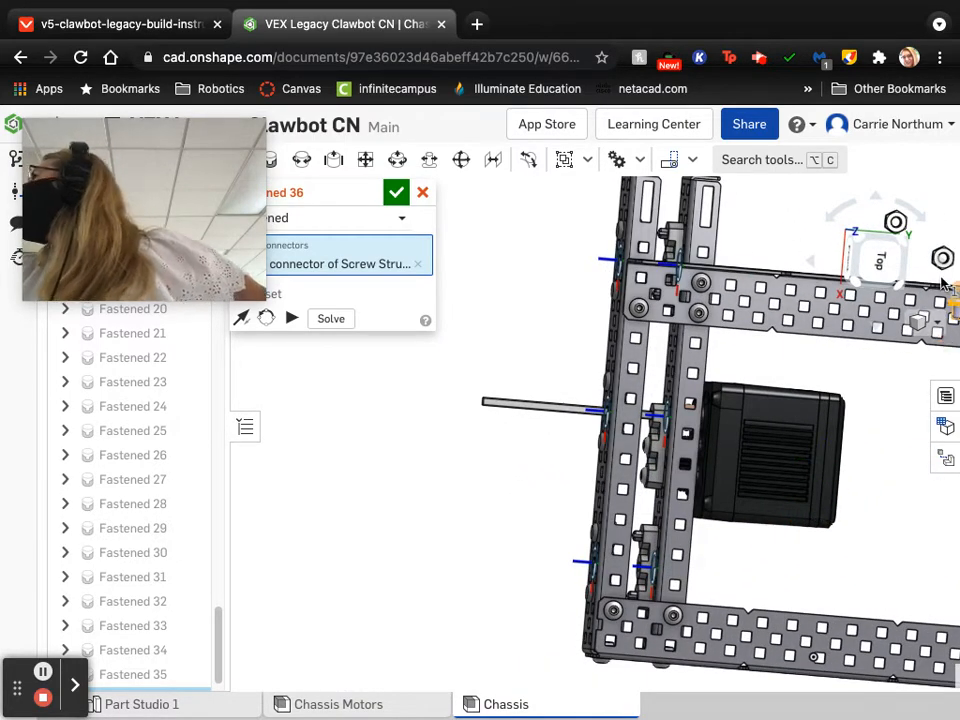
{"action": "left_click", "coordinate": [919, 322]}
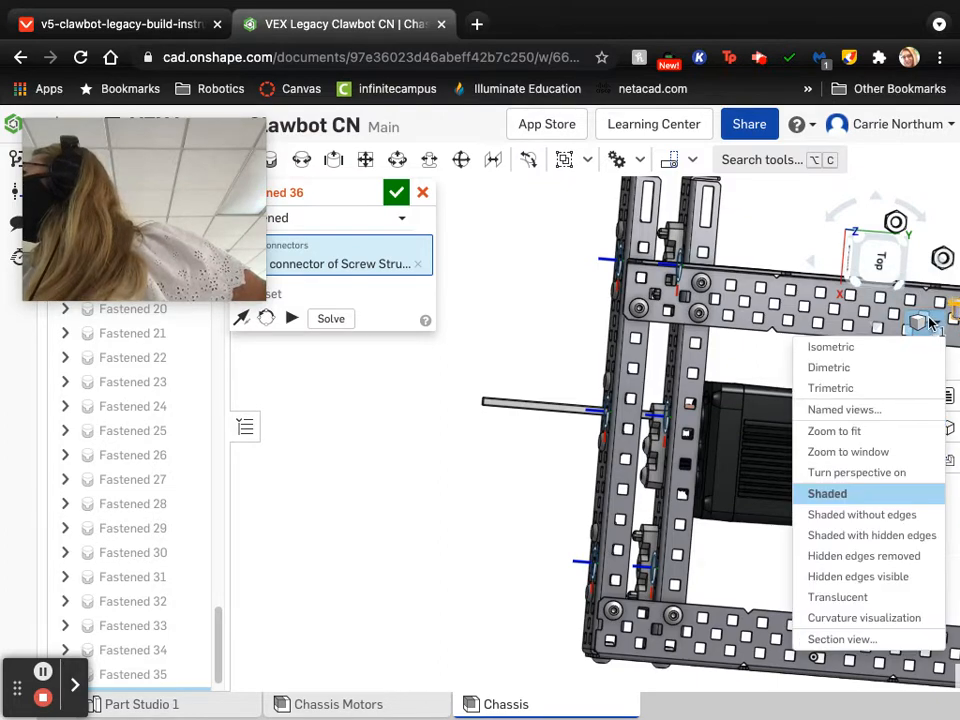
{"action": "left_click", "coordinate": [831, 346]}
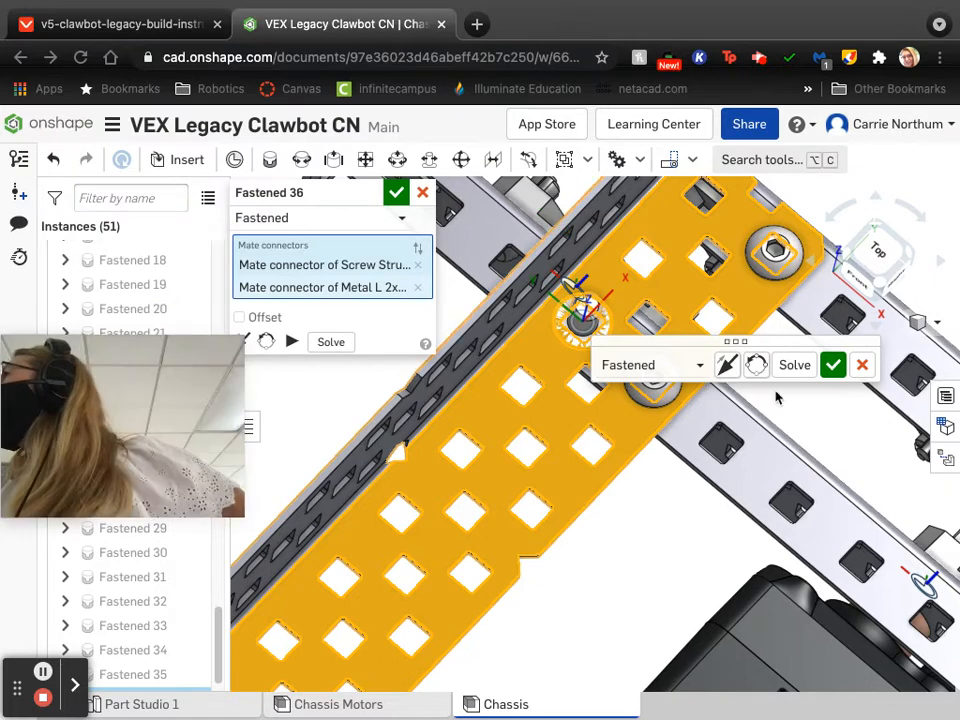
{"action": "mouse_move", "coordinate": [728, 364]}
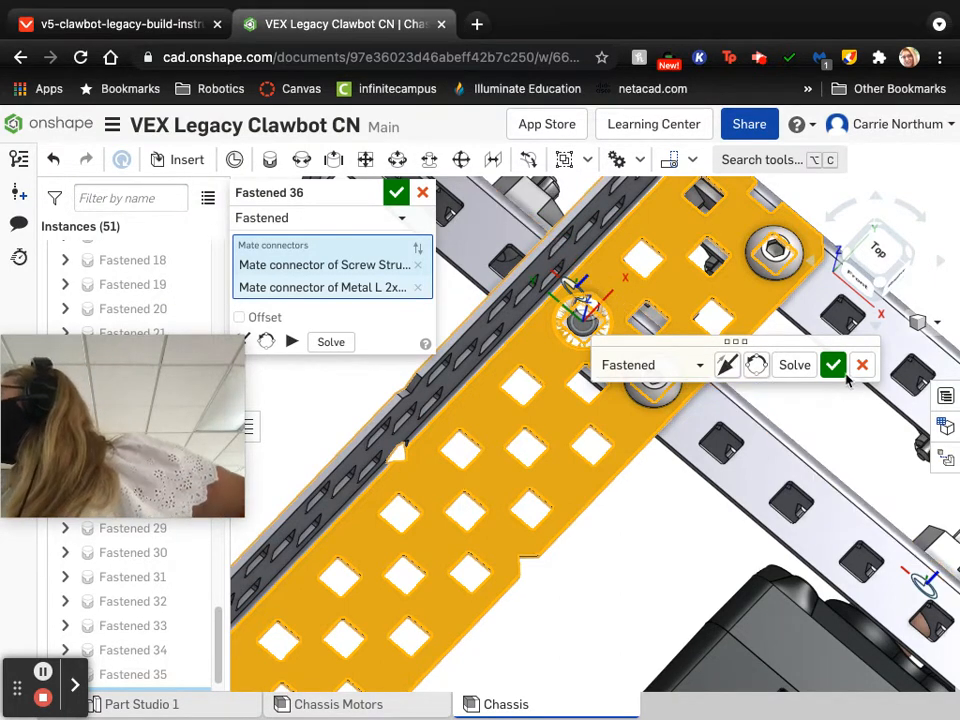
{"action": "left_click", "coordinate": [834, 365]}
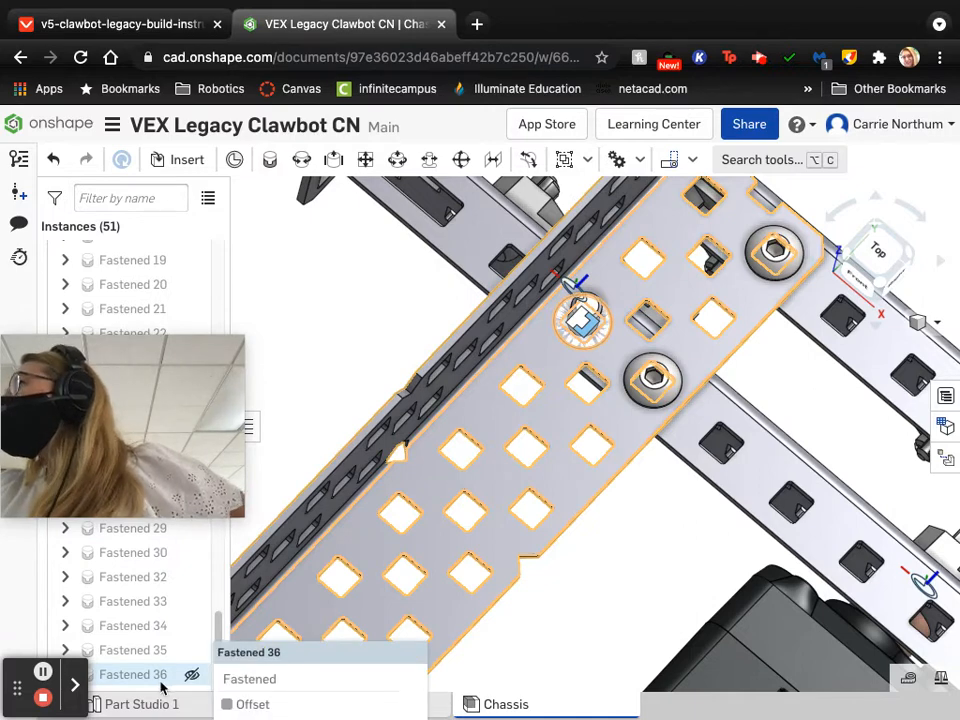
{"action": "double_click", "coordinate": [132, 674]}
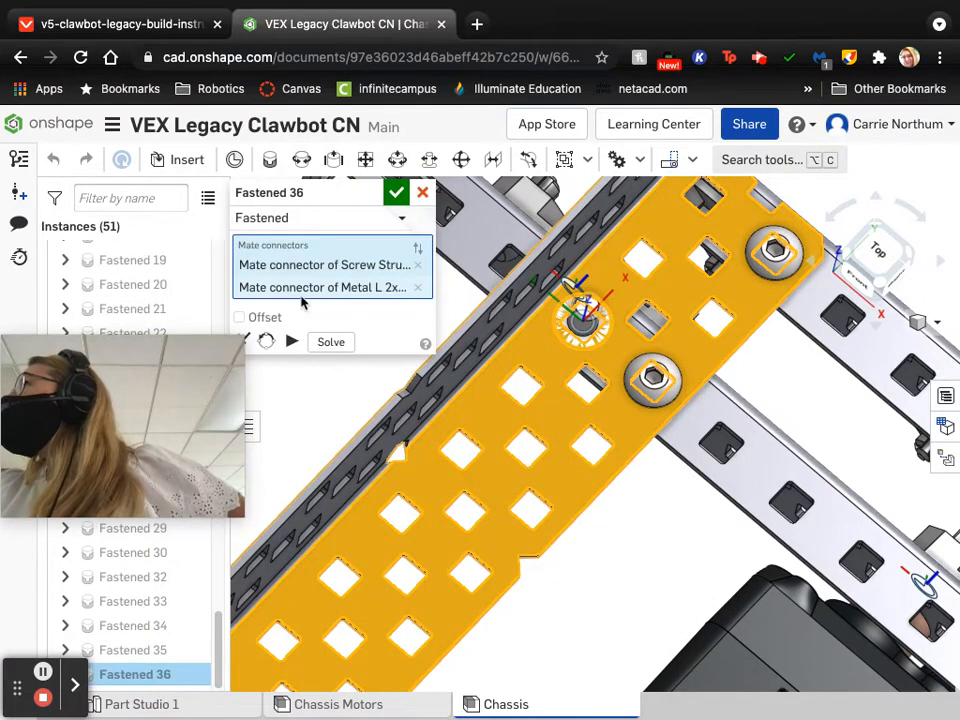
{"action": "left_click", "coordinate": [354, 208]}
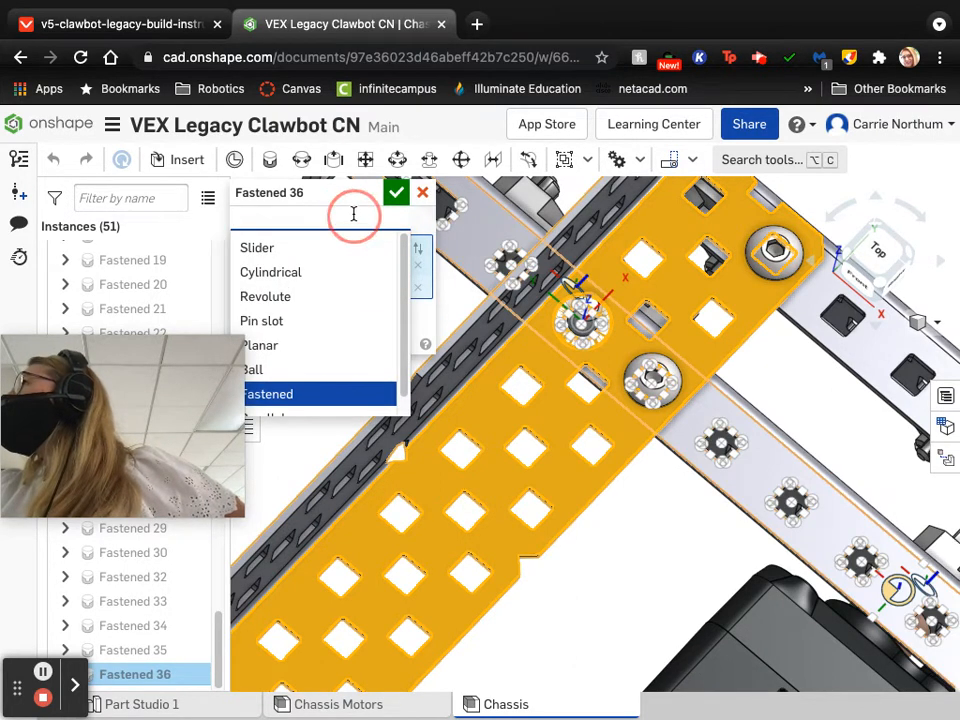
{"action": "left_click", "coordinate": [268, 393]}
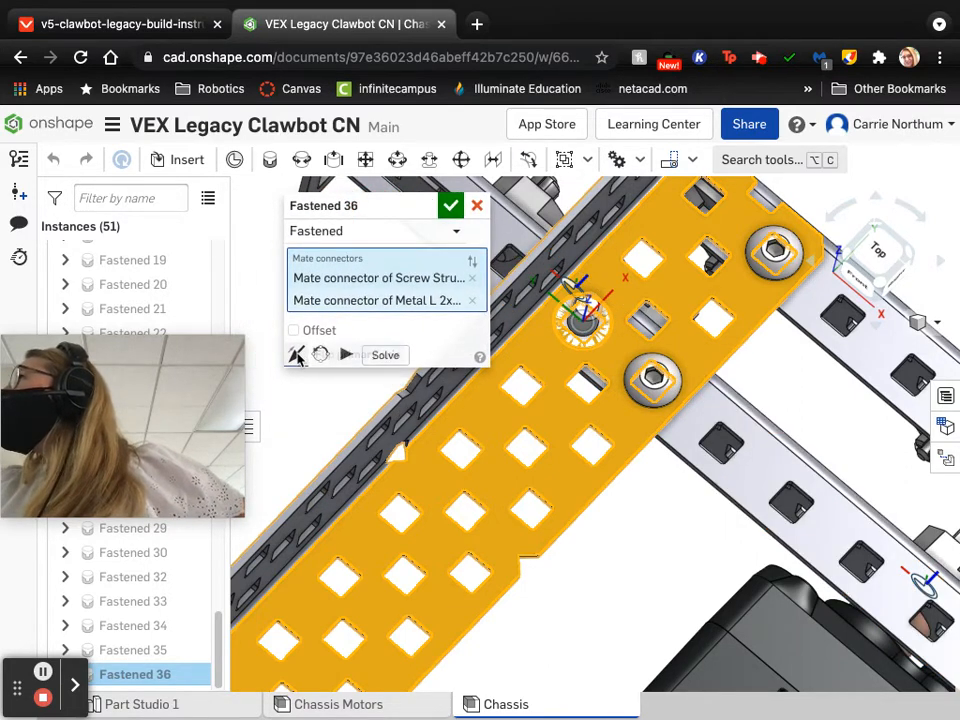
{"action": "left_click", "coordinate": [451, 205]}
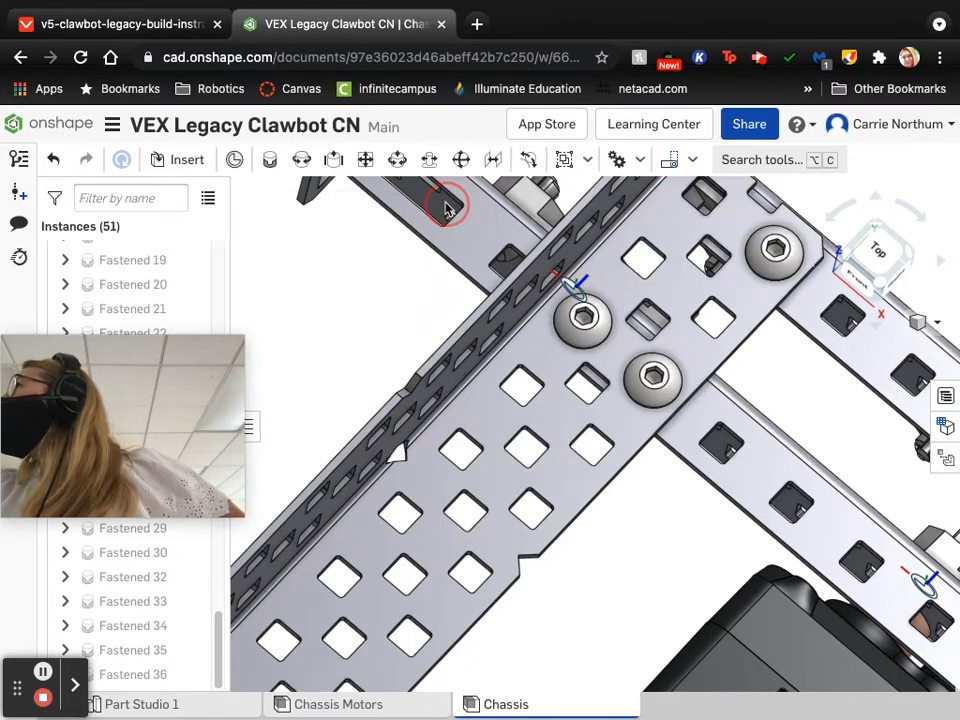